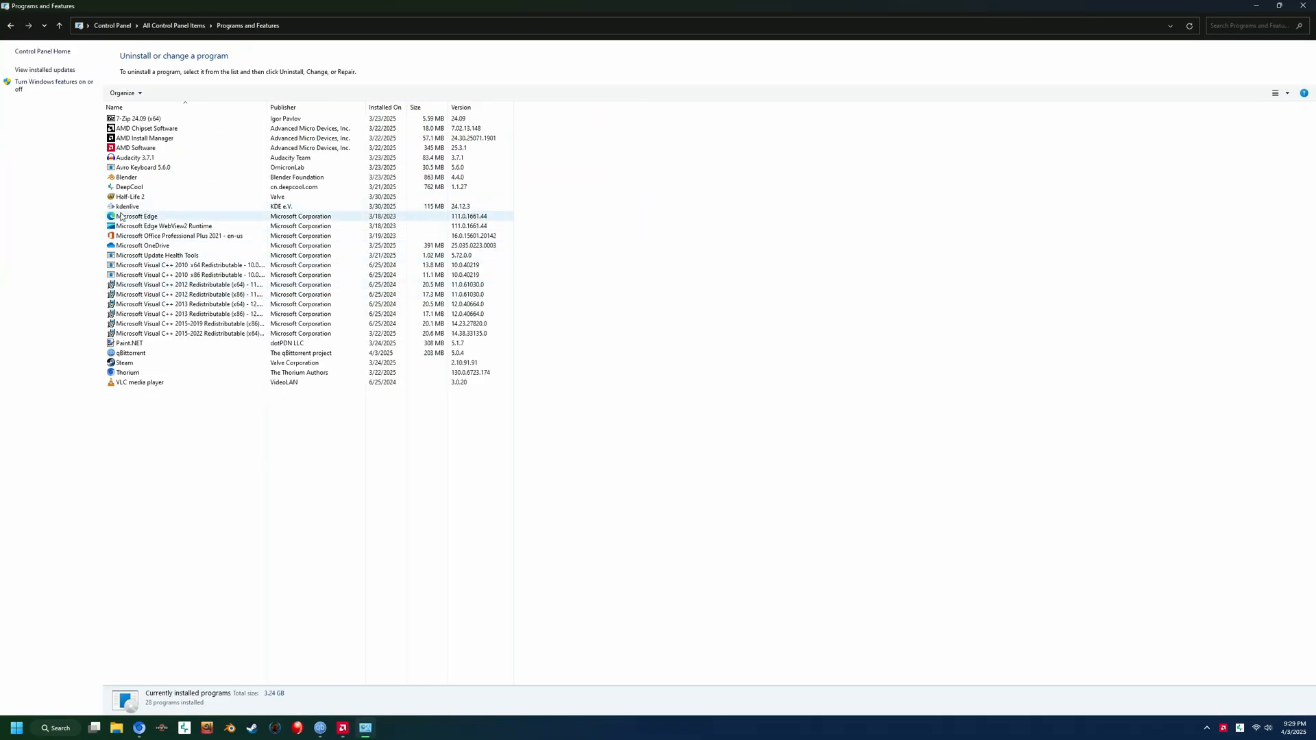
Select Microsoft Edge in Programs and Features and bring up its Repair dialog via Change.
left_click(162, 93)
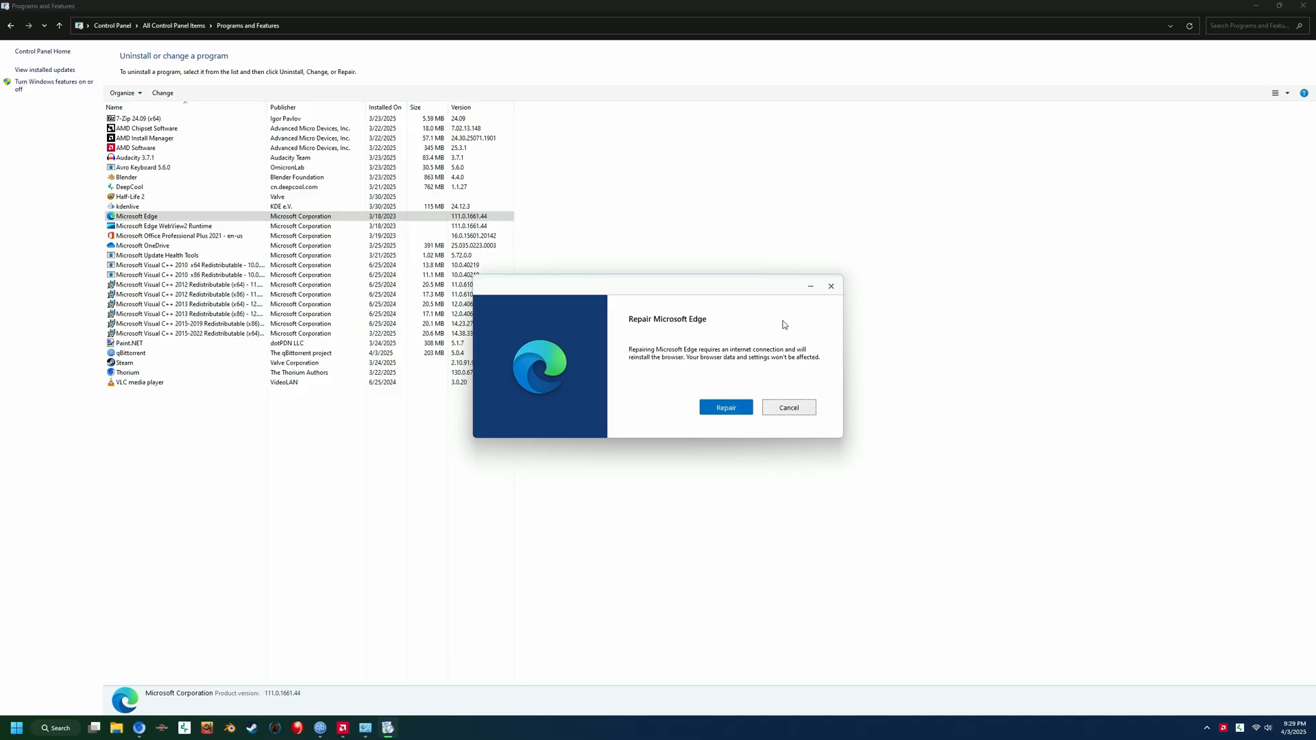
left_click(787, 407)
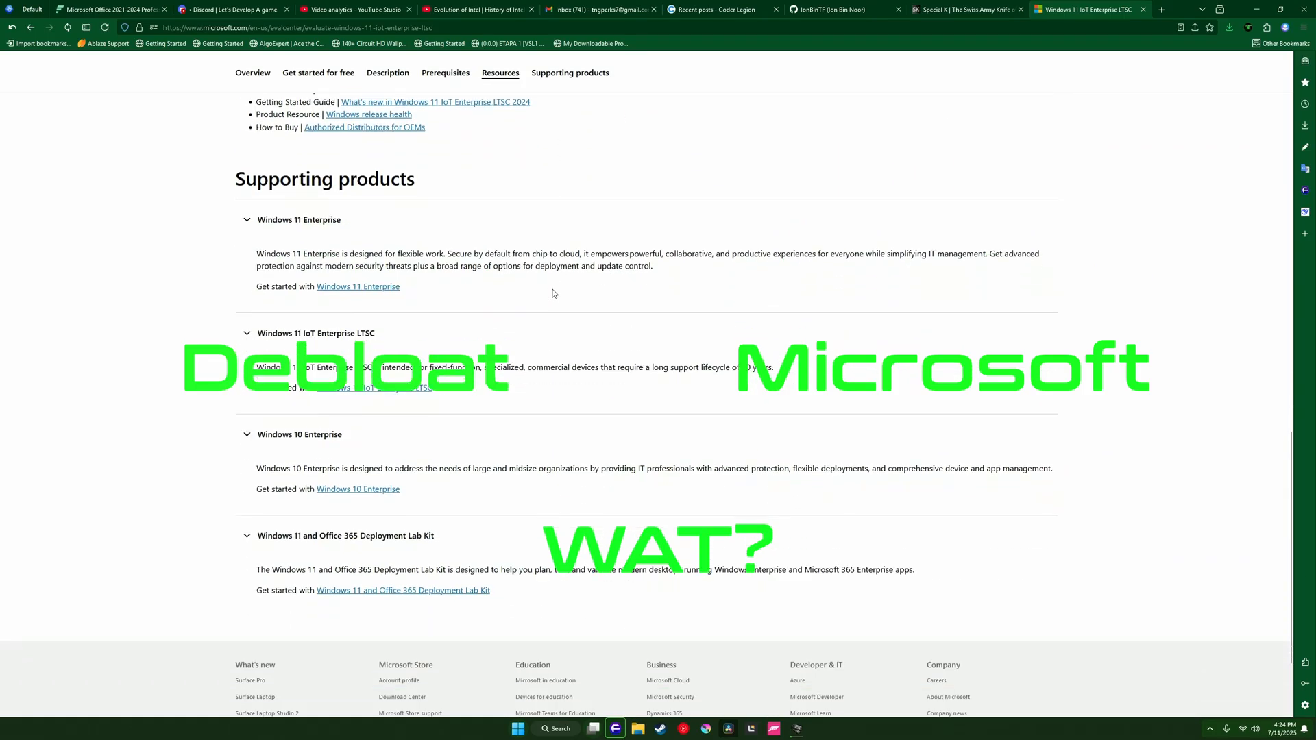
Review the LTSC evaluation page, search for 'windows update settings', check Windows Update and close Settings.
scroll("down", 3)
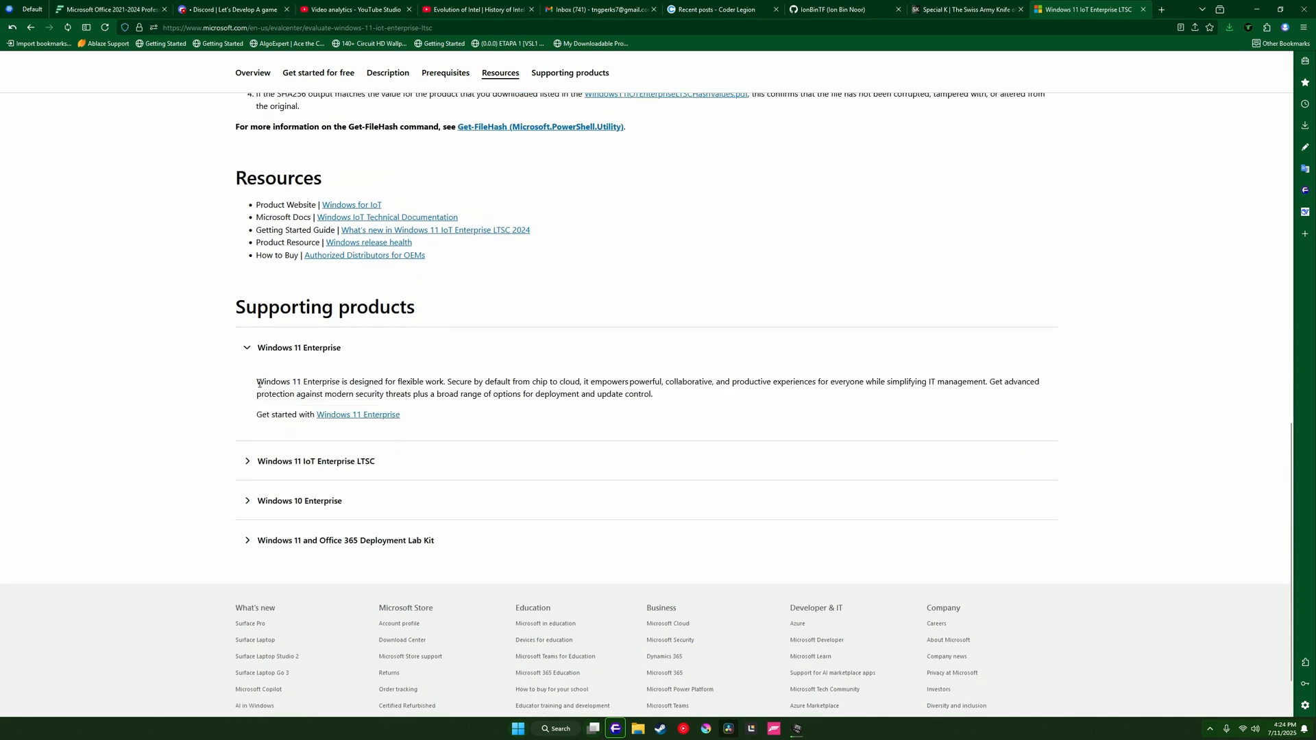
left_click_drag(257, 381, 693, 381)
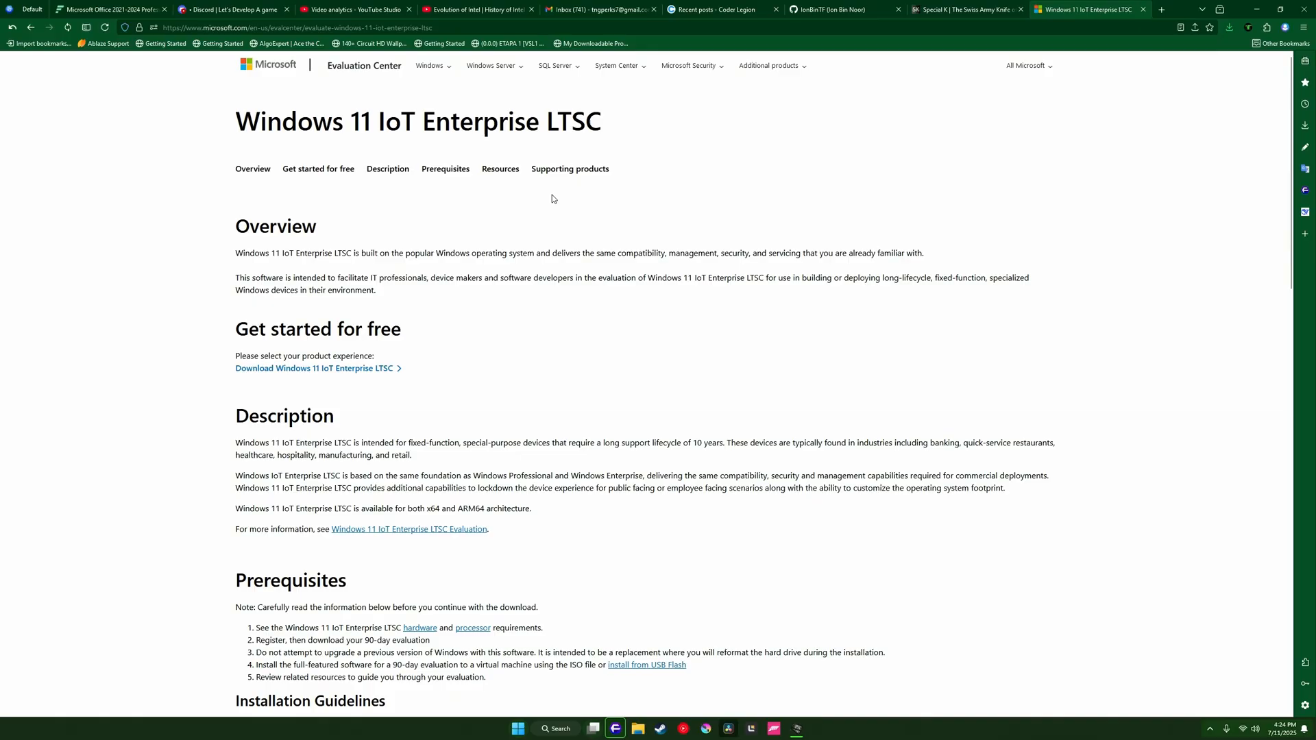
left_click(556, 728)
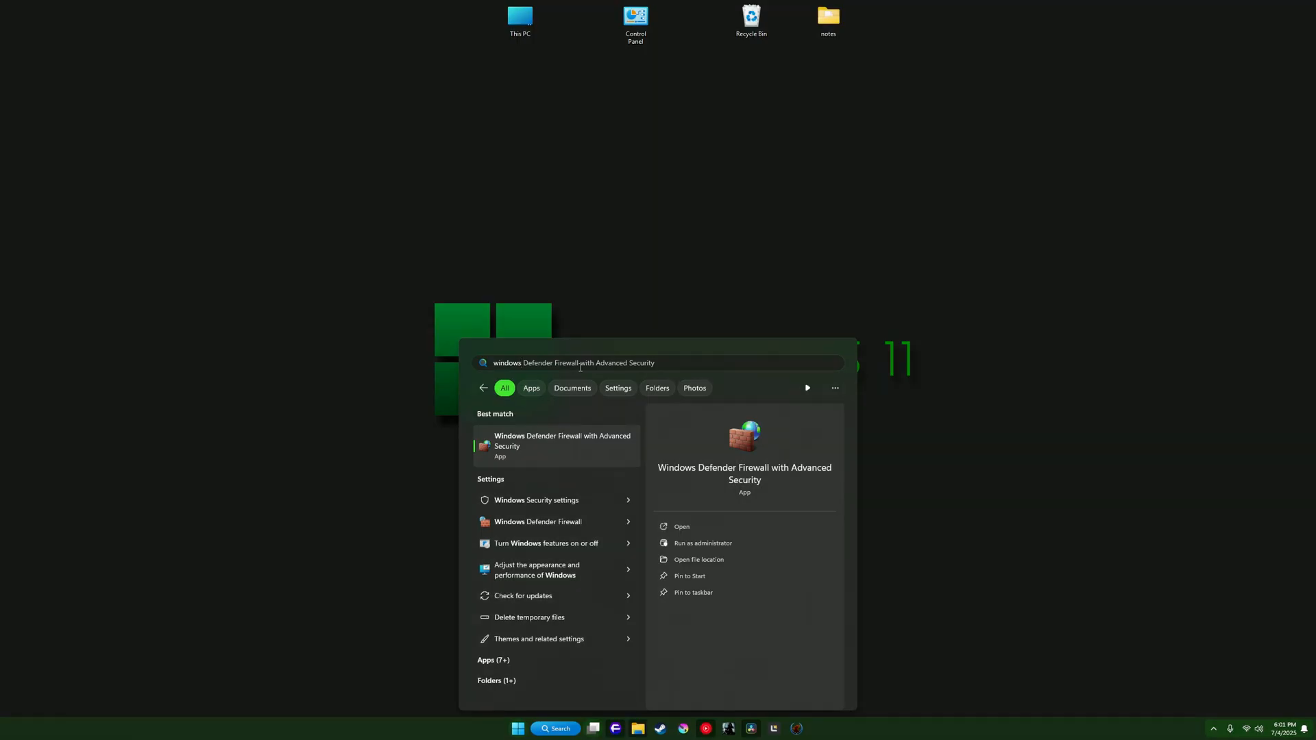
type("windows update settings")
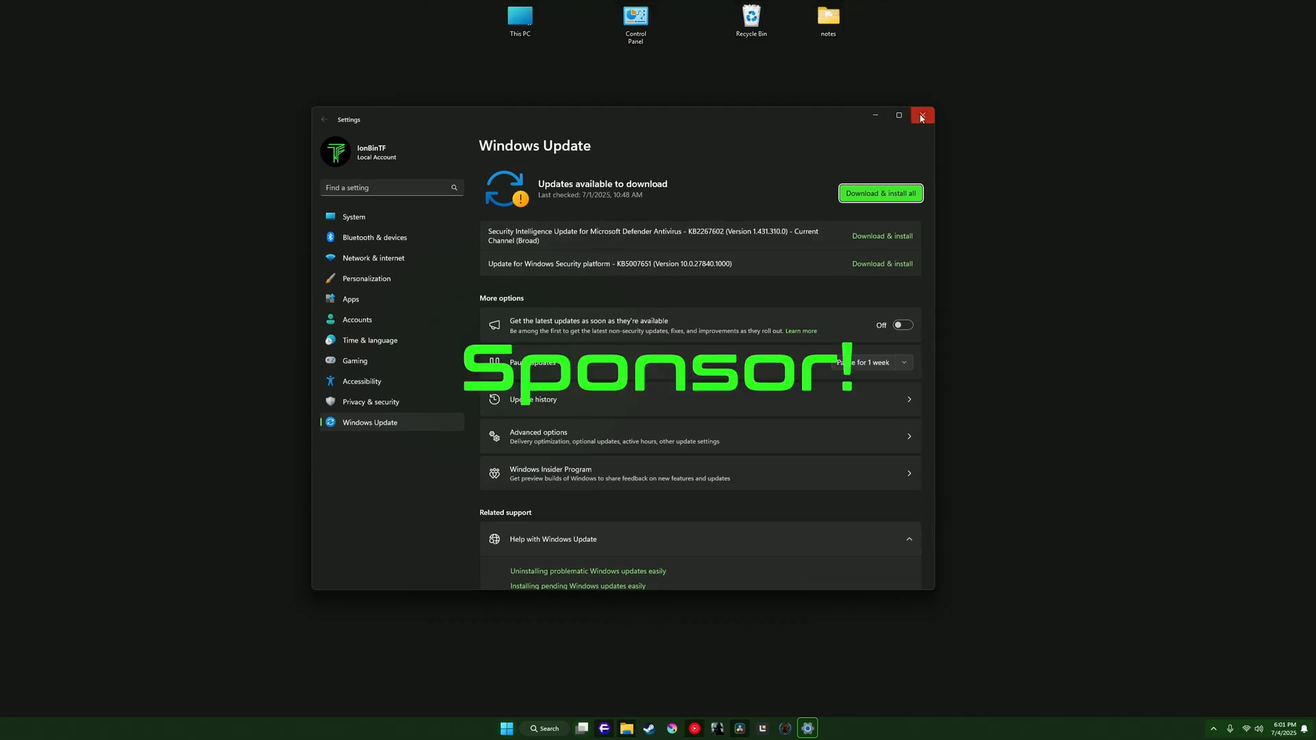
left_click(920, 115)
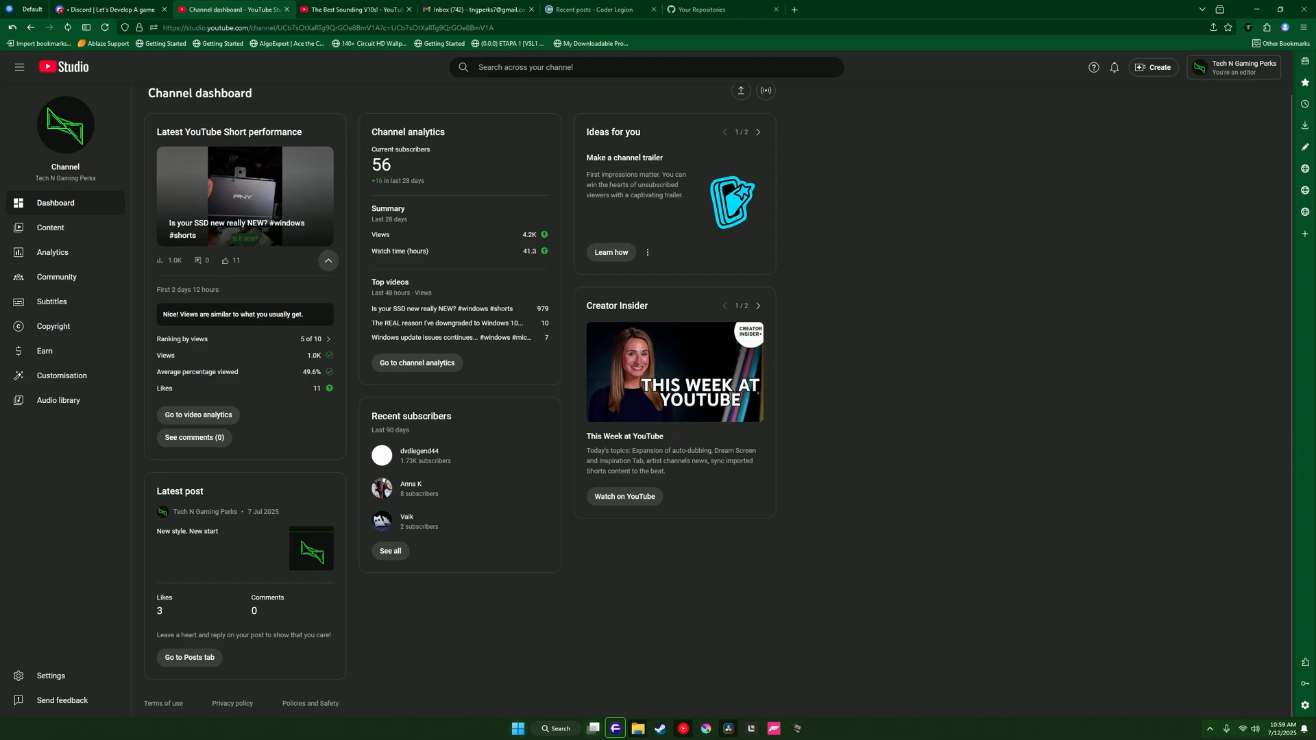
Switch to the Royal CD Keys tab and view the Windows 11 Enterprise IoT LTSC 2024 CD Key listing.
left_click(844, 9)
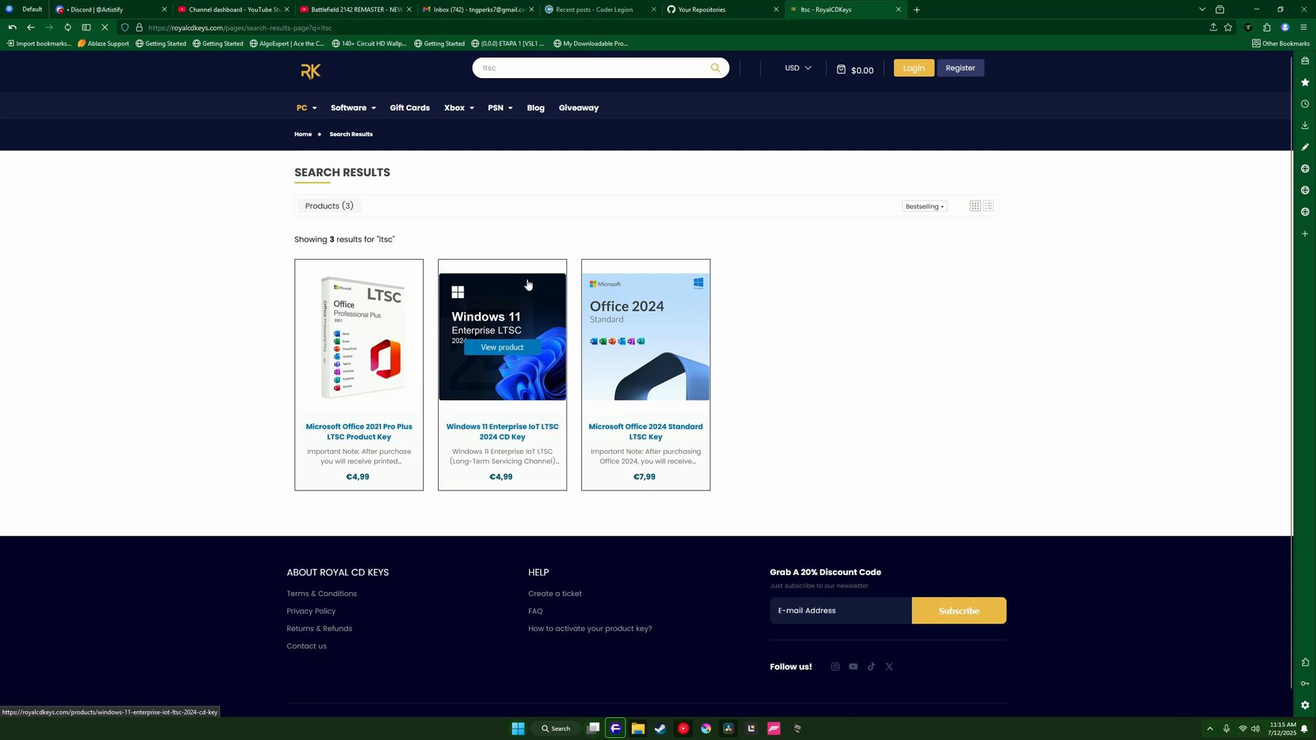
left_click(500, 352)
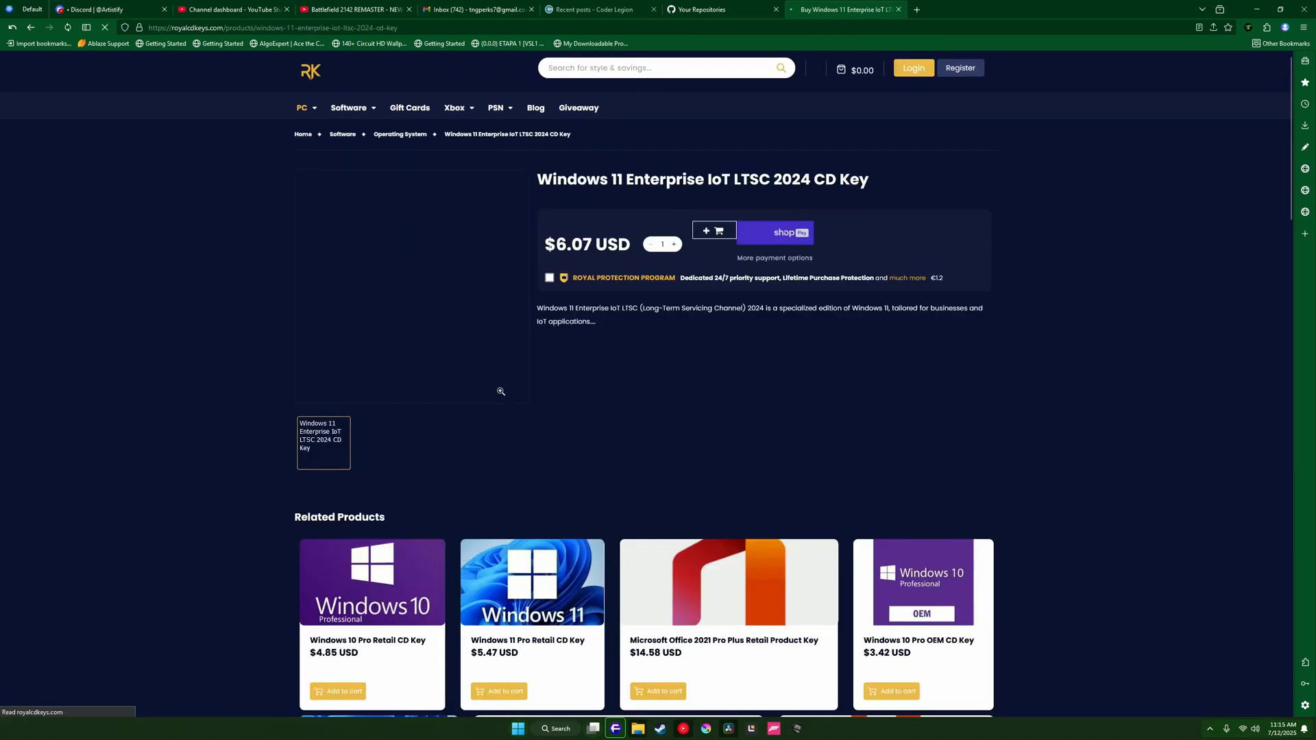
scroll("down", 3)
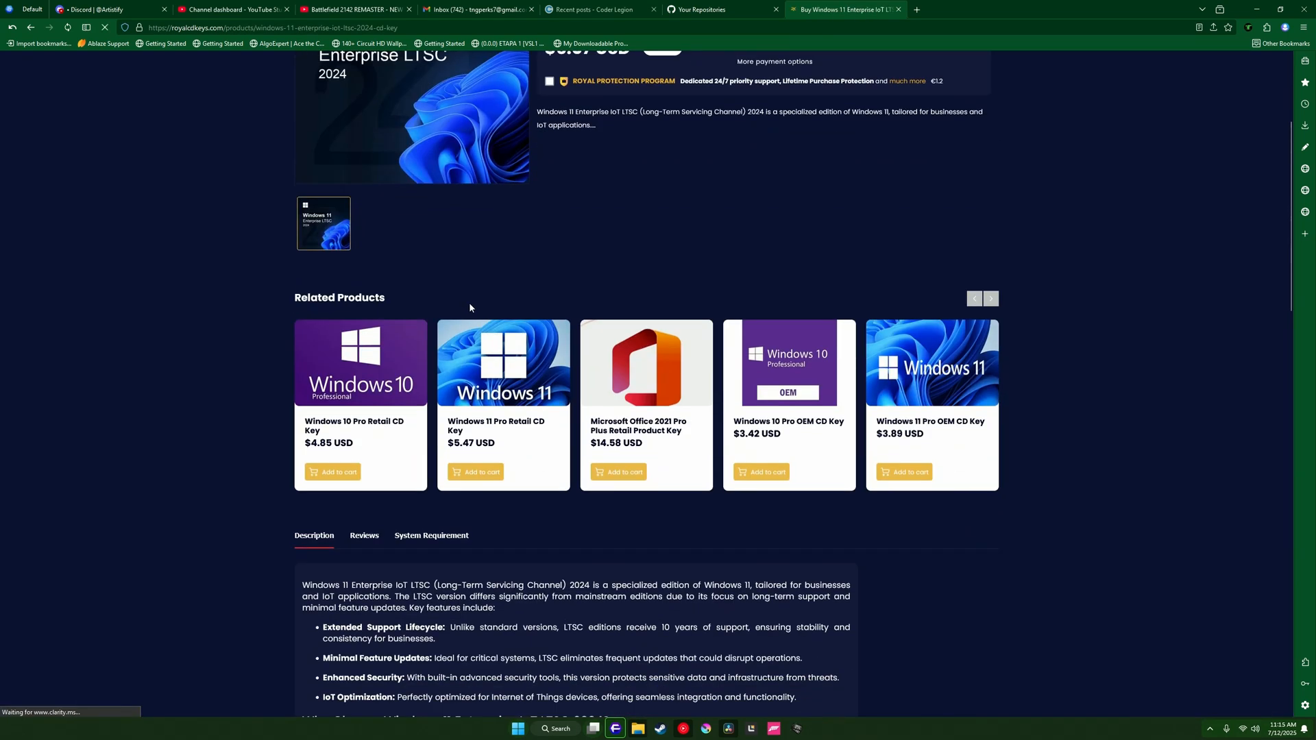
scroll("down", 3)
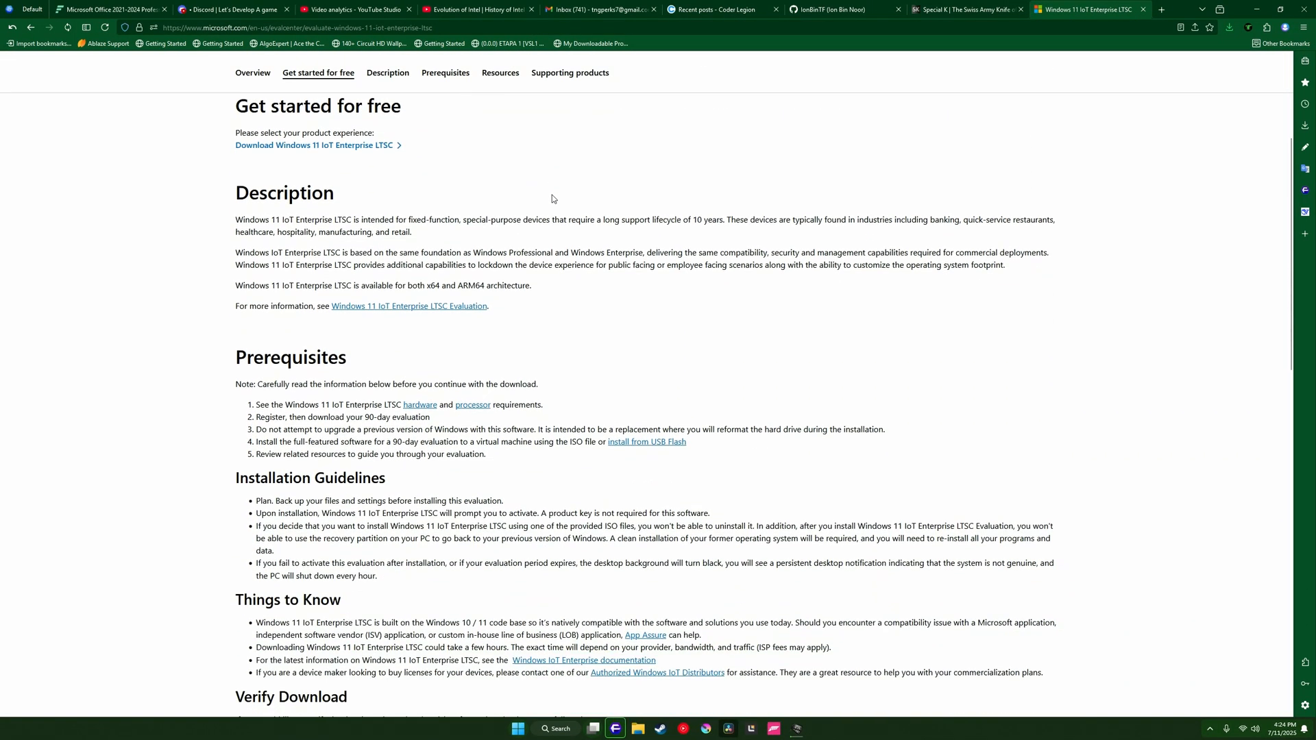
Reach Supporting products and expand the Windows 11 Enterprise entry.
scroll("down", 3)
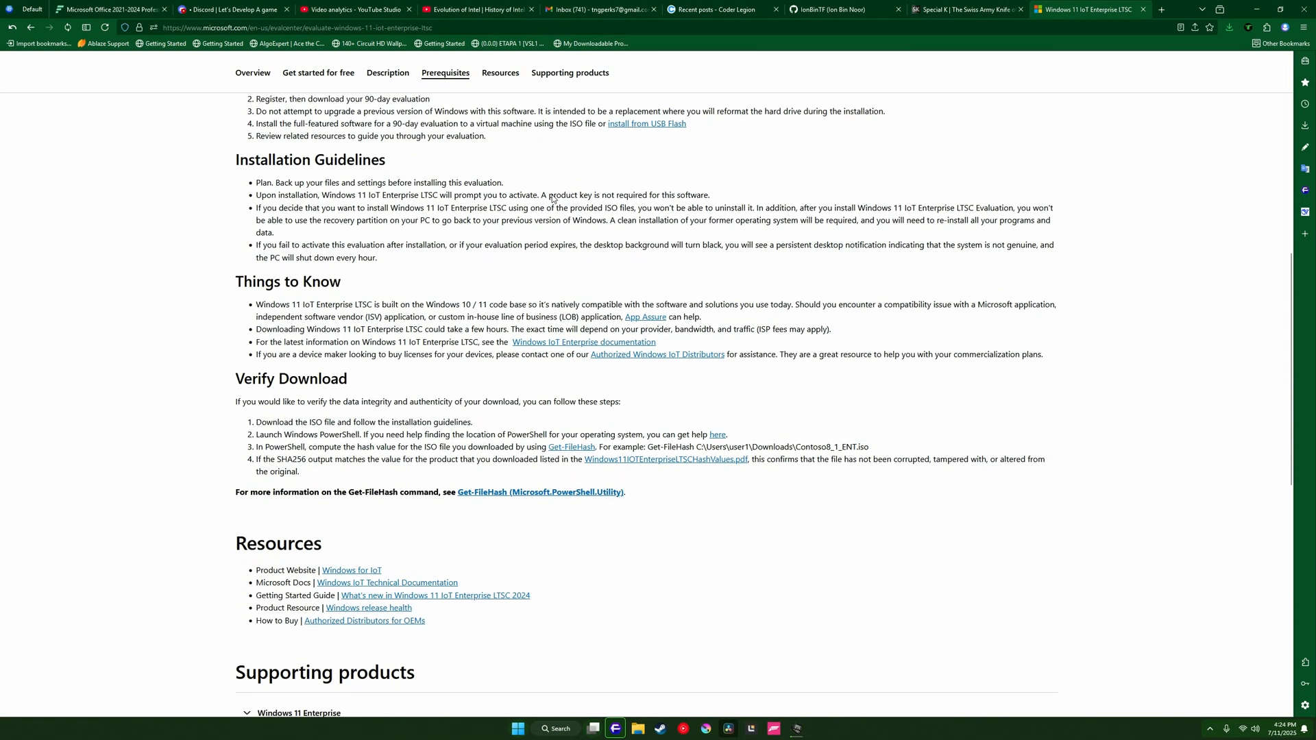
scroll("down", 3)
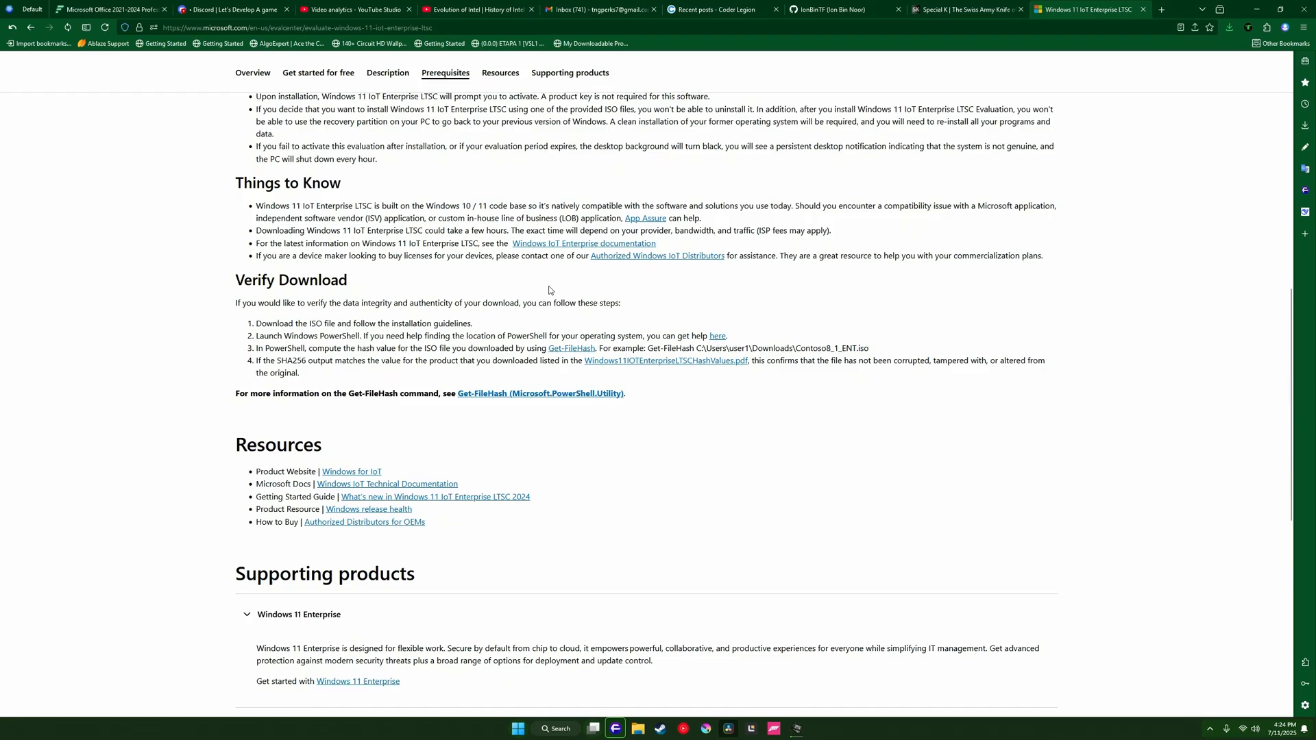
scroll("down", 3)
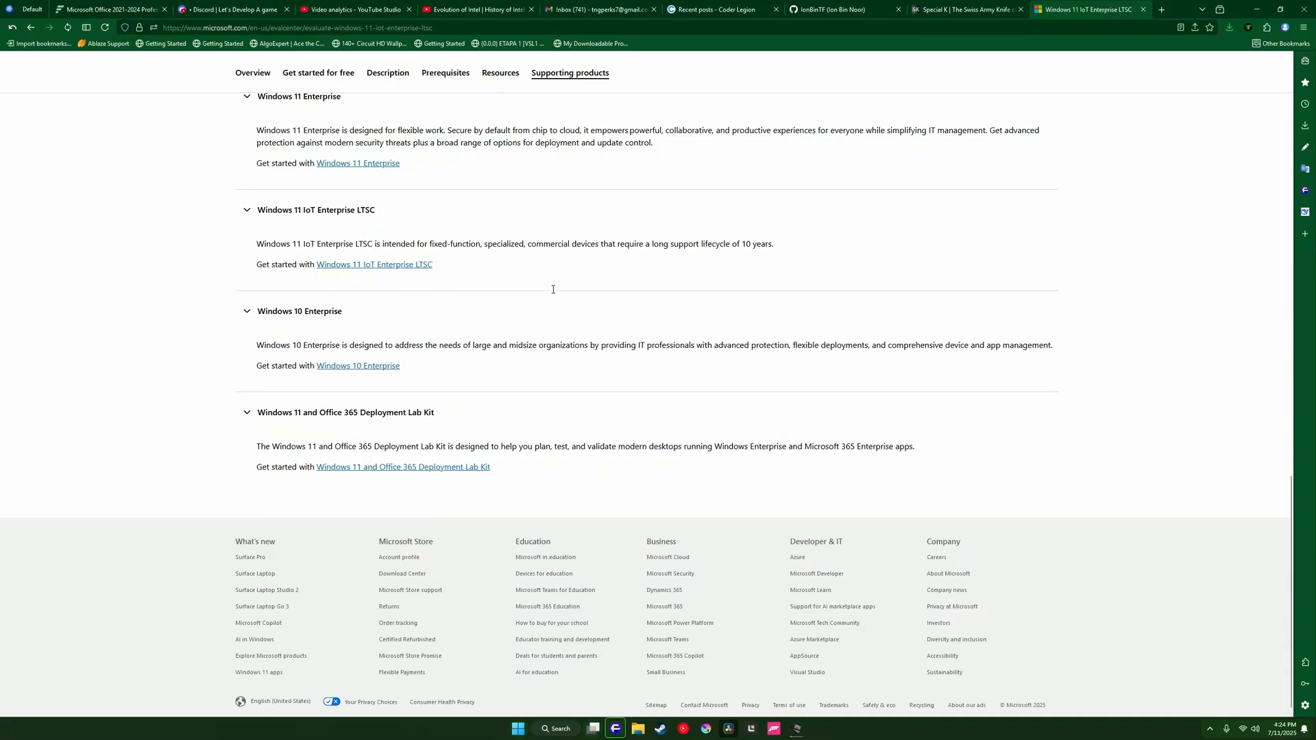
scroll("down", 3)
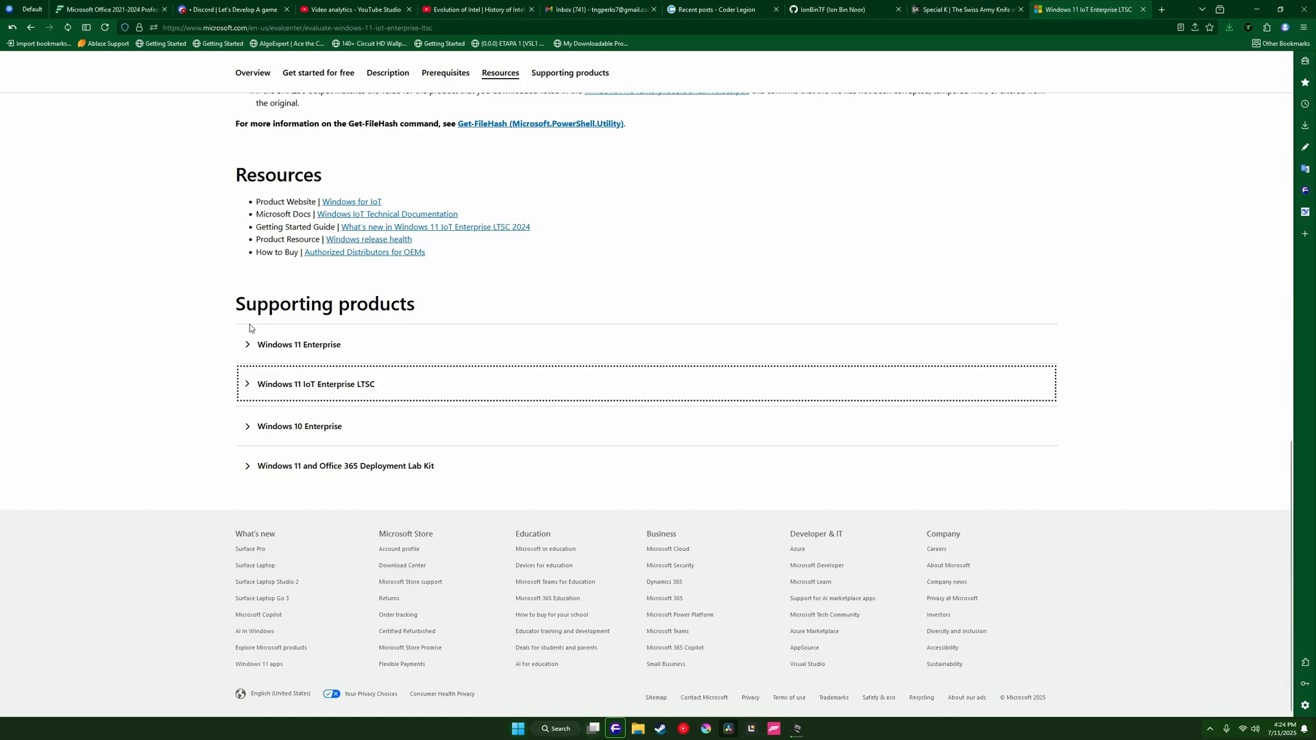
left_click(299, 344)
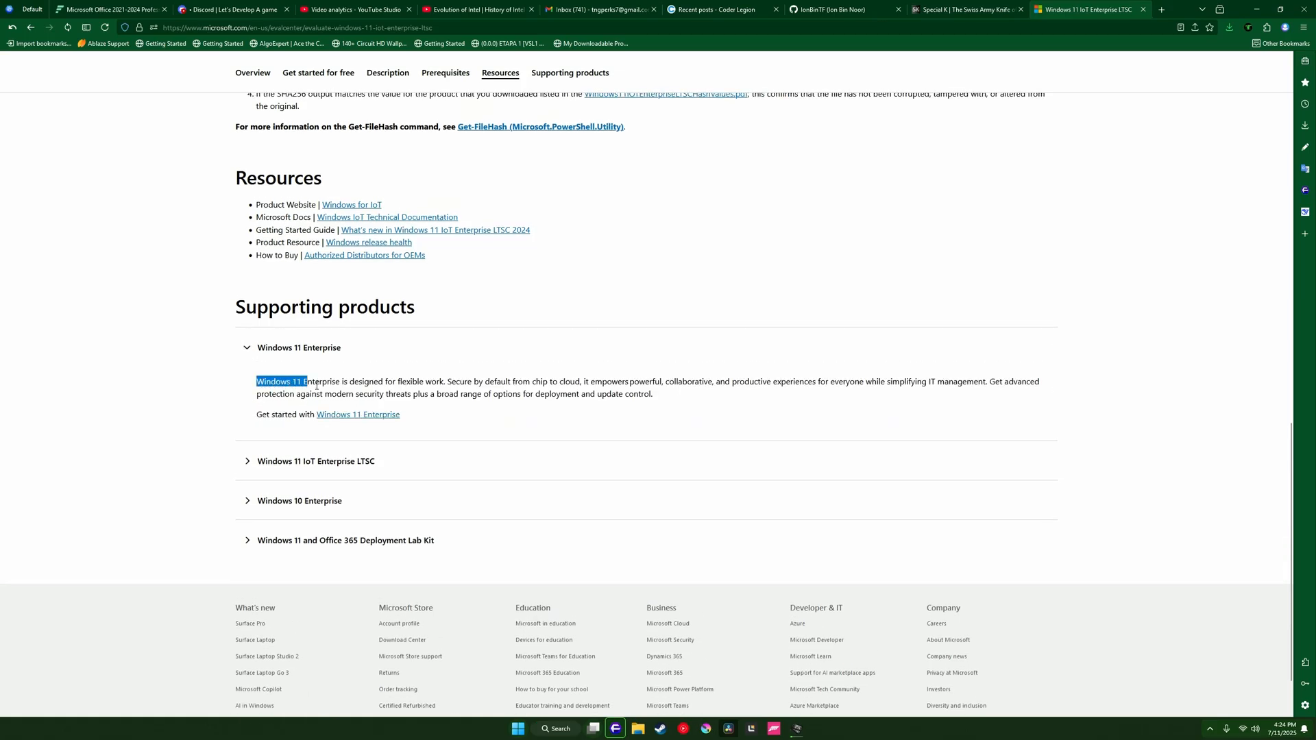
Highlight the Windows 11 Enterprise and Windows 11 IoT Enterprise LTSC description text.
left_click_drag(304, 381, 762, 381)
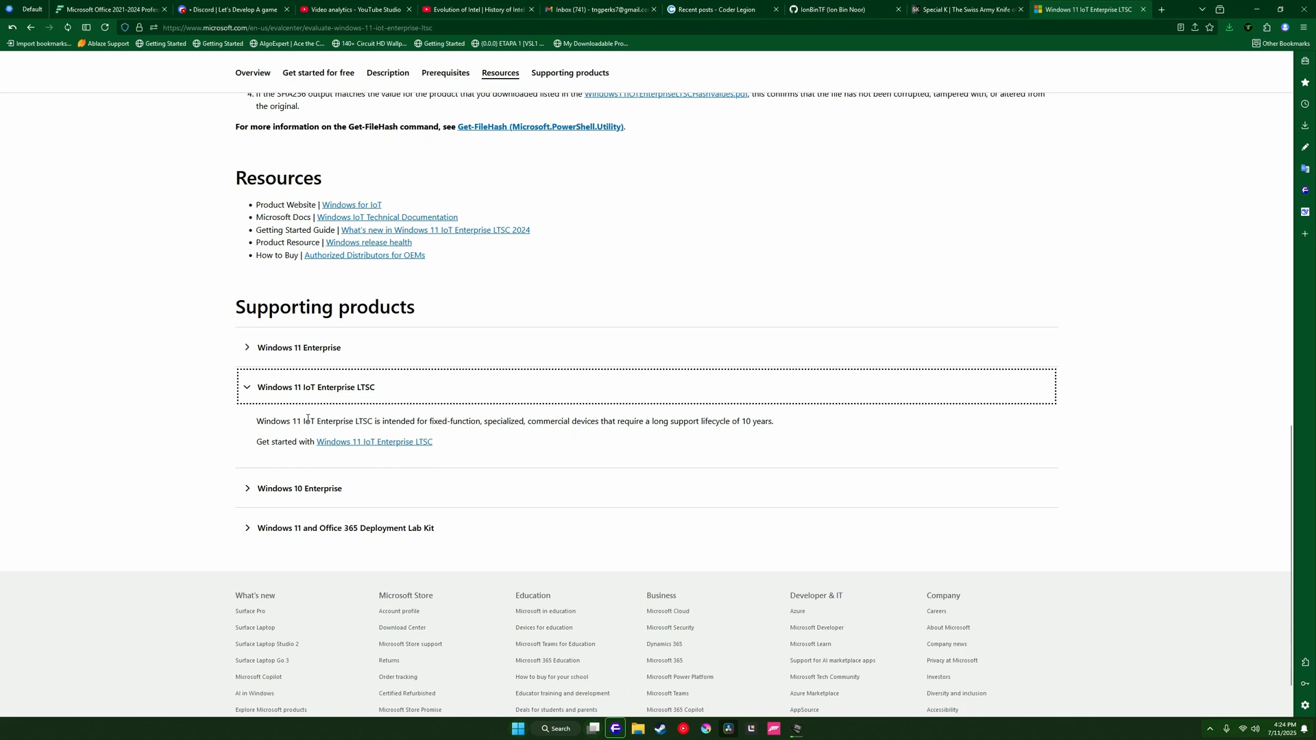
left_click_drag(265, 420, 525, 420)
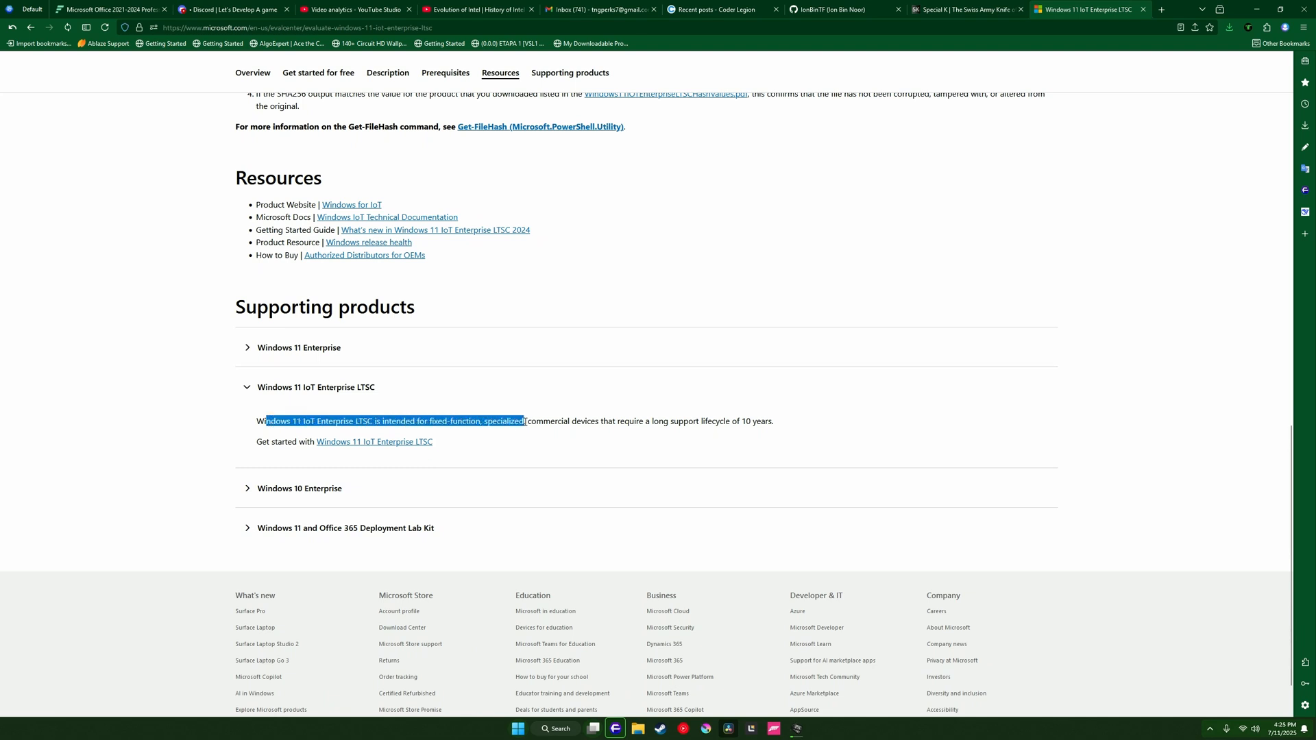
left_click_drag(526, 420, 772, 420)
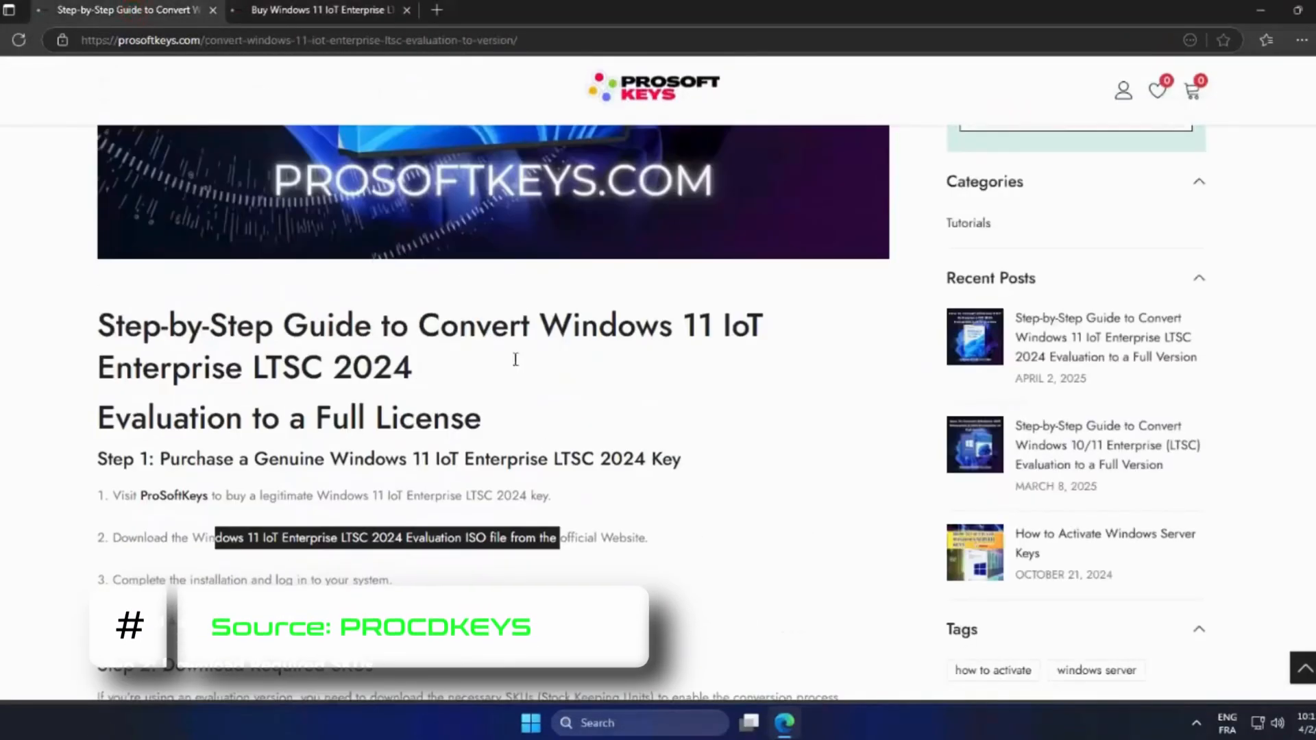
View the ProsoftKeys guide on converting an LTSC 2024 evaluation to a full license in Edge.
left_click(322, 9)
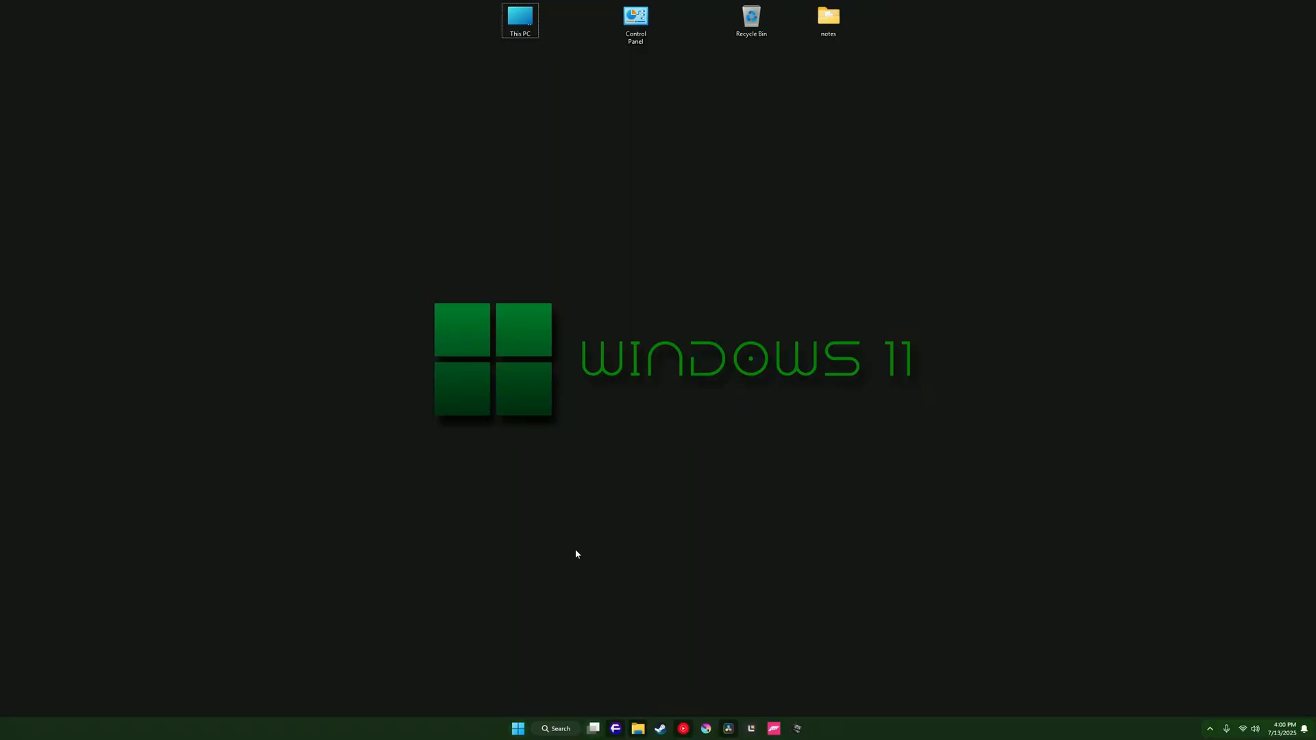
Search Windows for 'clac', 'paint' and 'store', finding only Storage settings and the Store Apps troubleshooter.
left_click(554, 728)
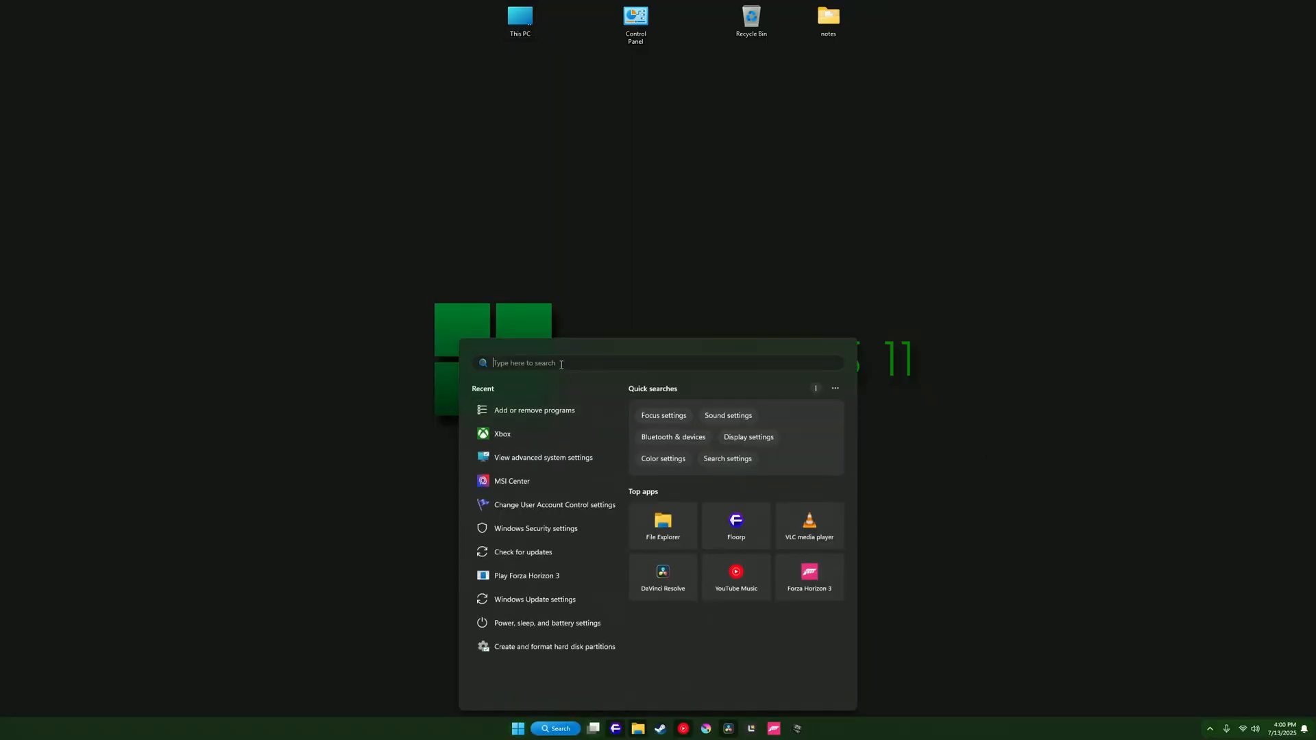
type("clac")
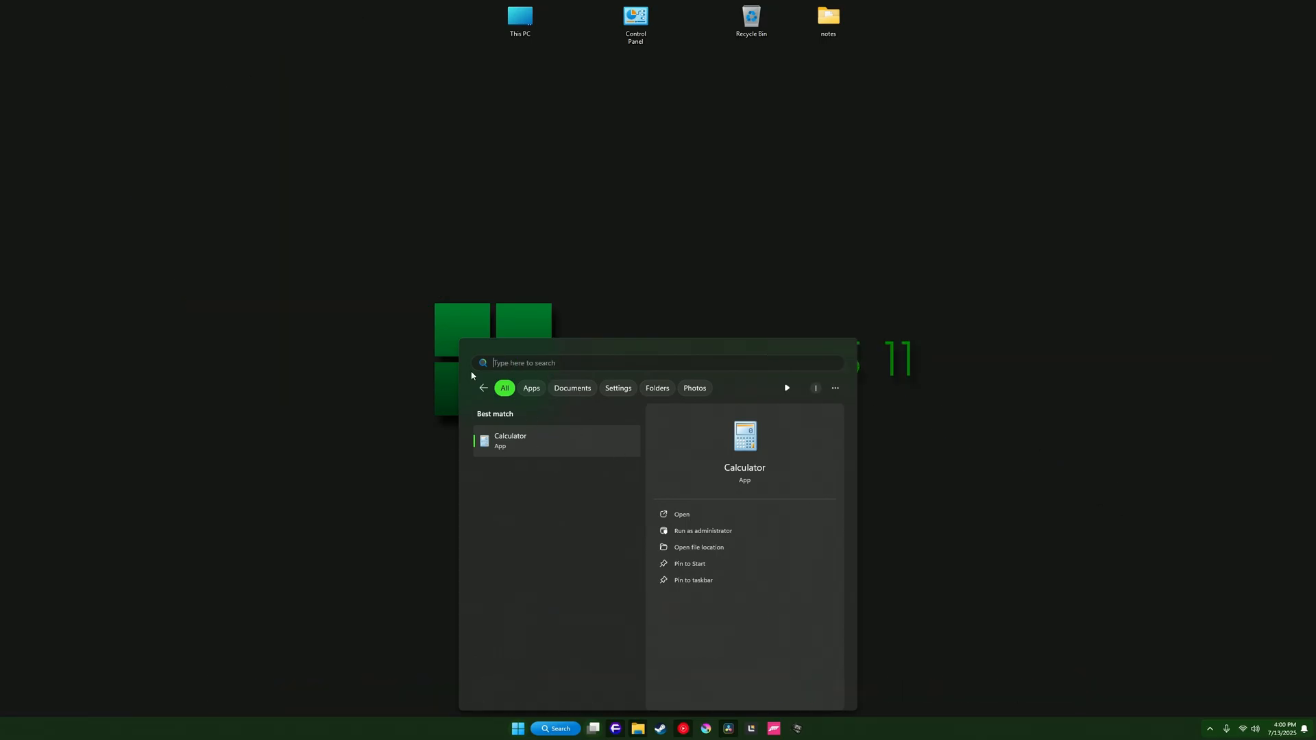
type("paint")
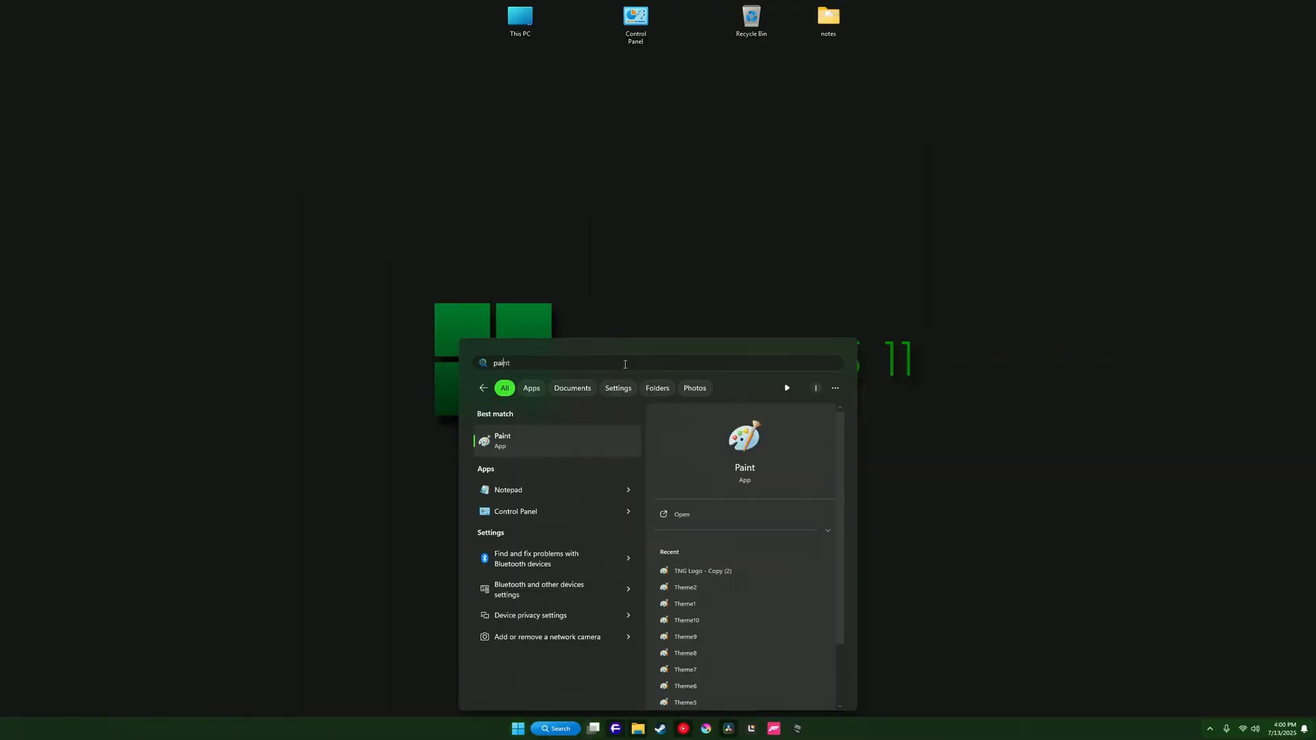
type("storee")
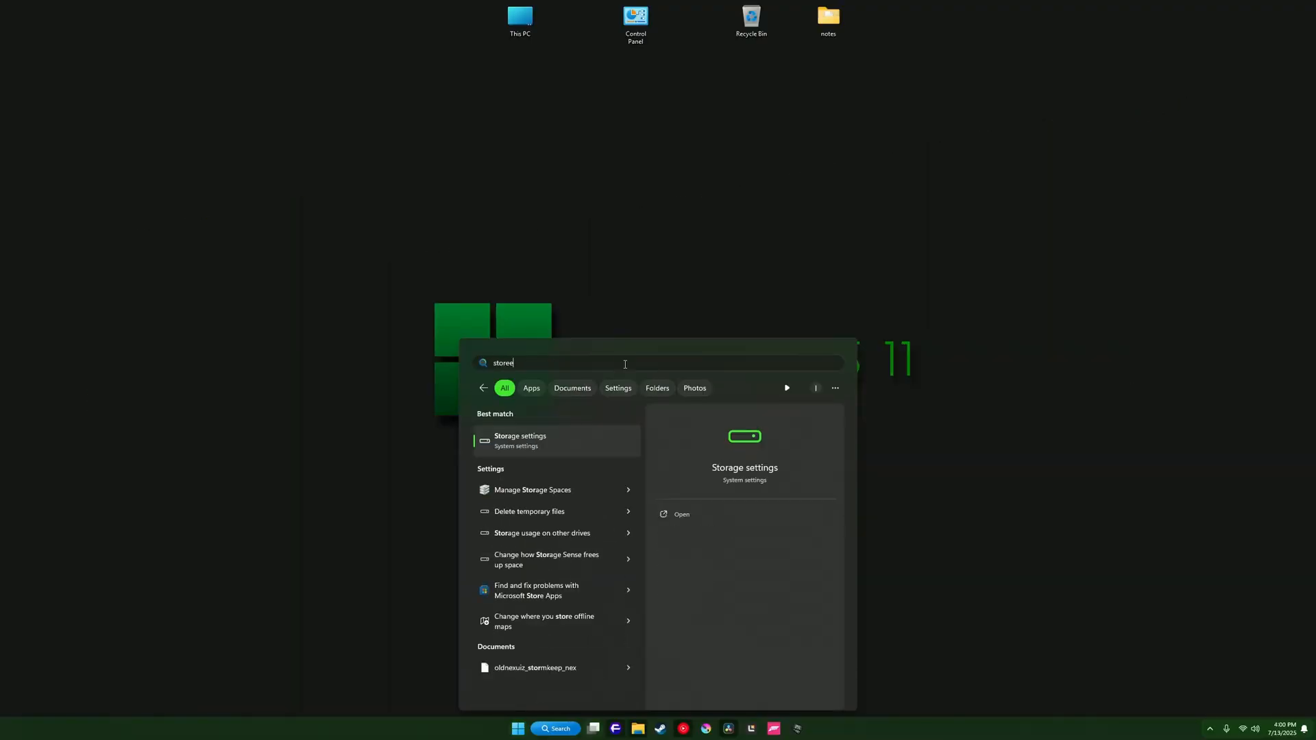
key("Backspace")
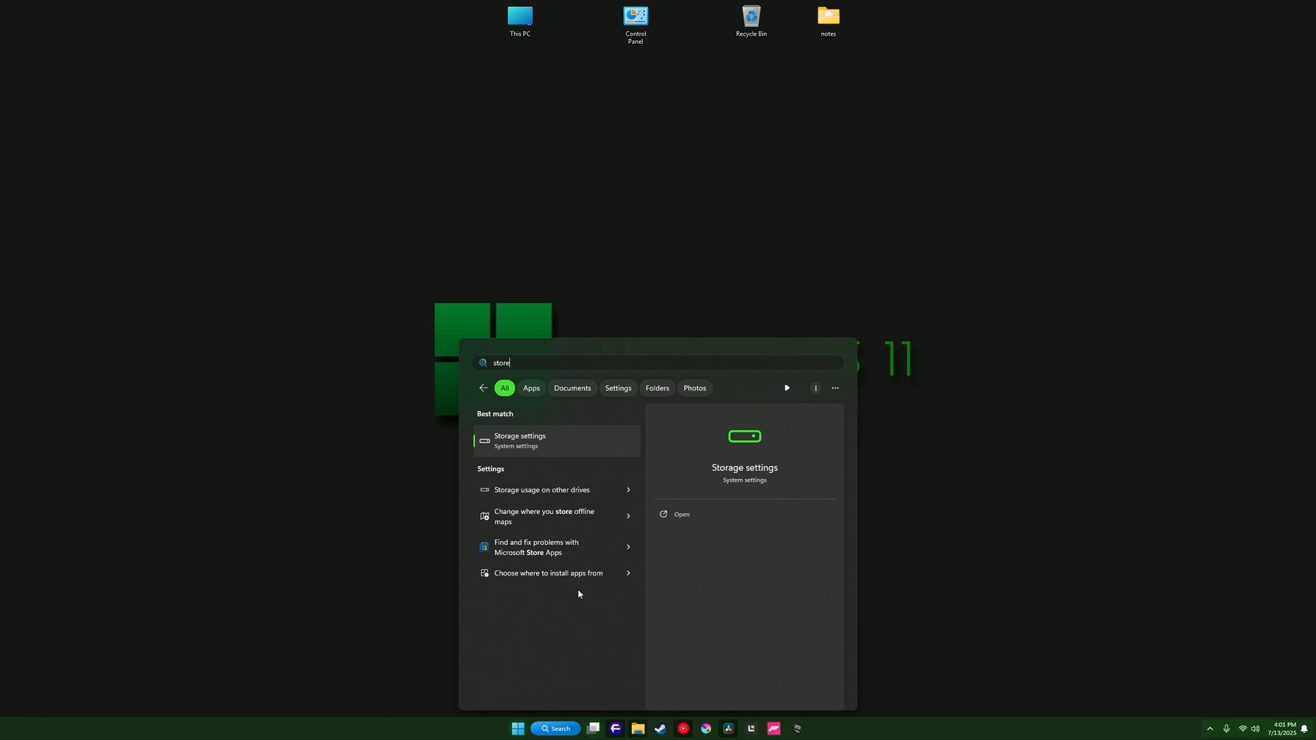
mouse_move(570, 546)
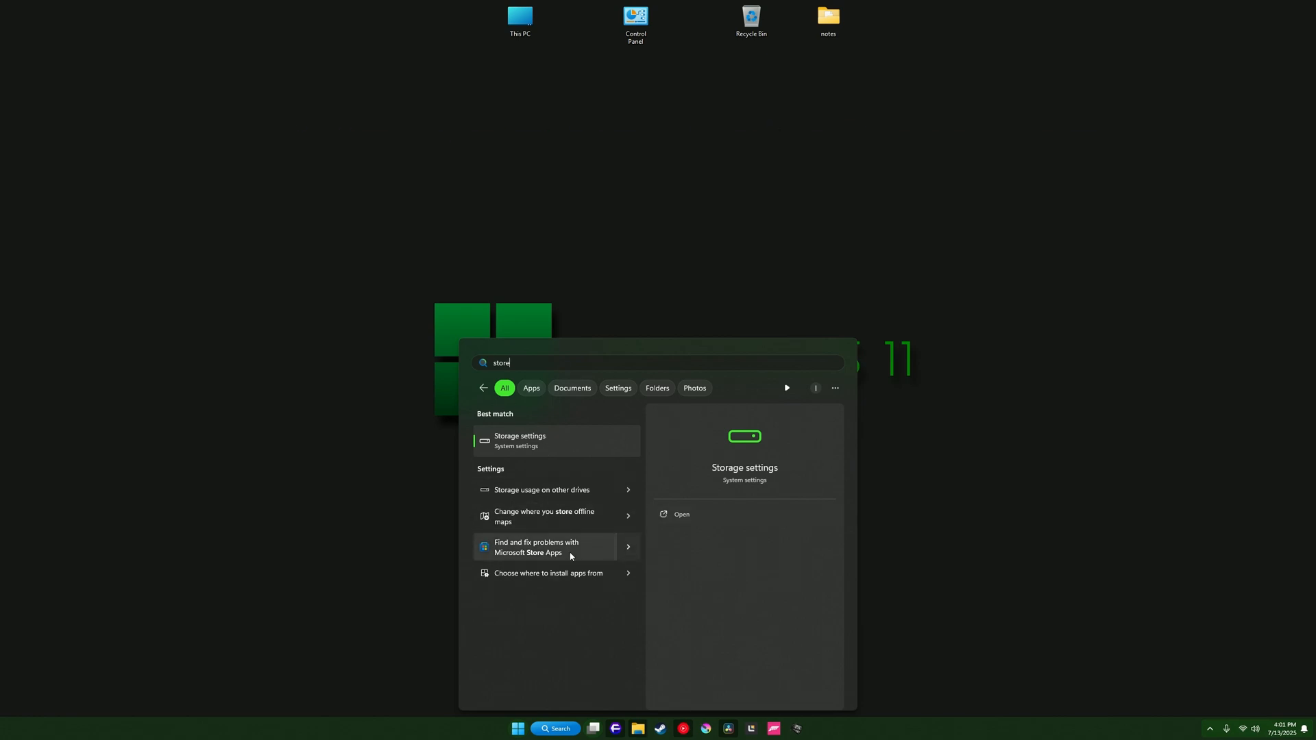
left_click(545, 547)
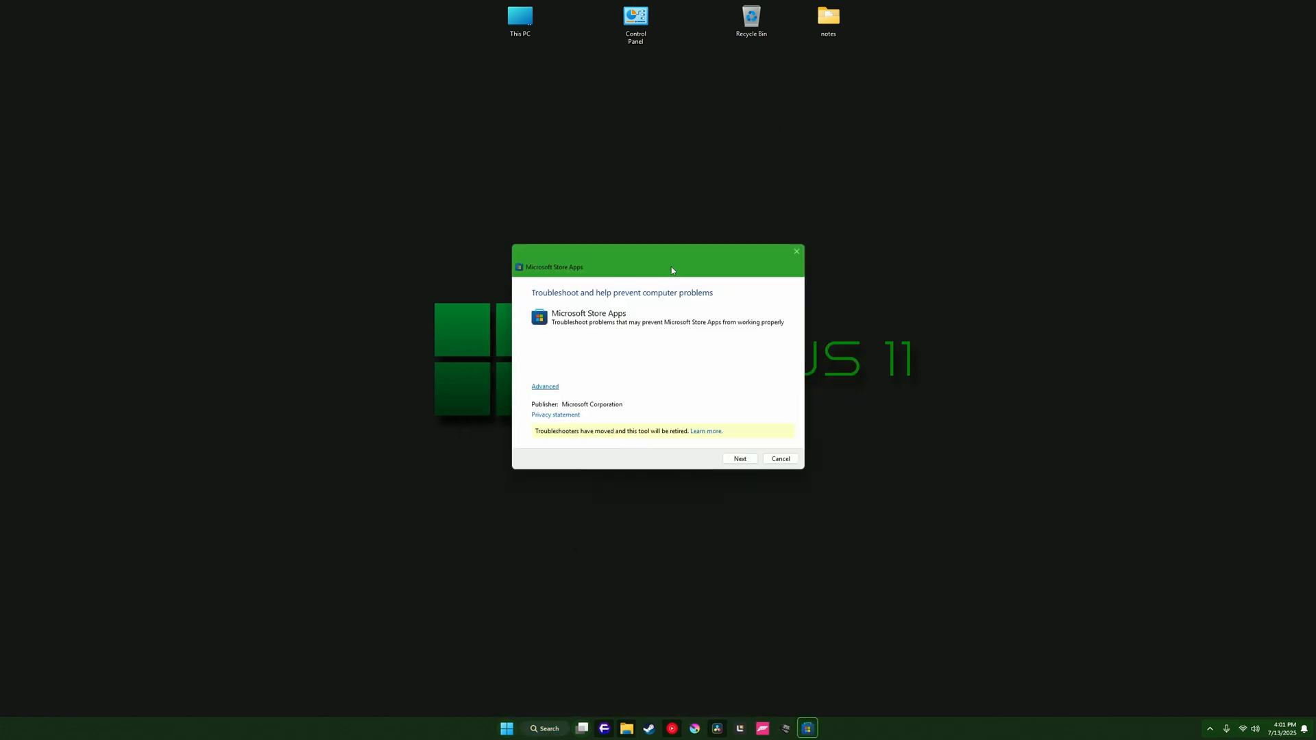
Dismiss the Microsoft Store Apps troubleshooter and show Task Manager's memory performance view.
left_click_drag(672, 267, 657, 259)
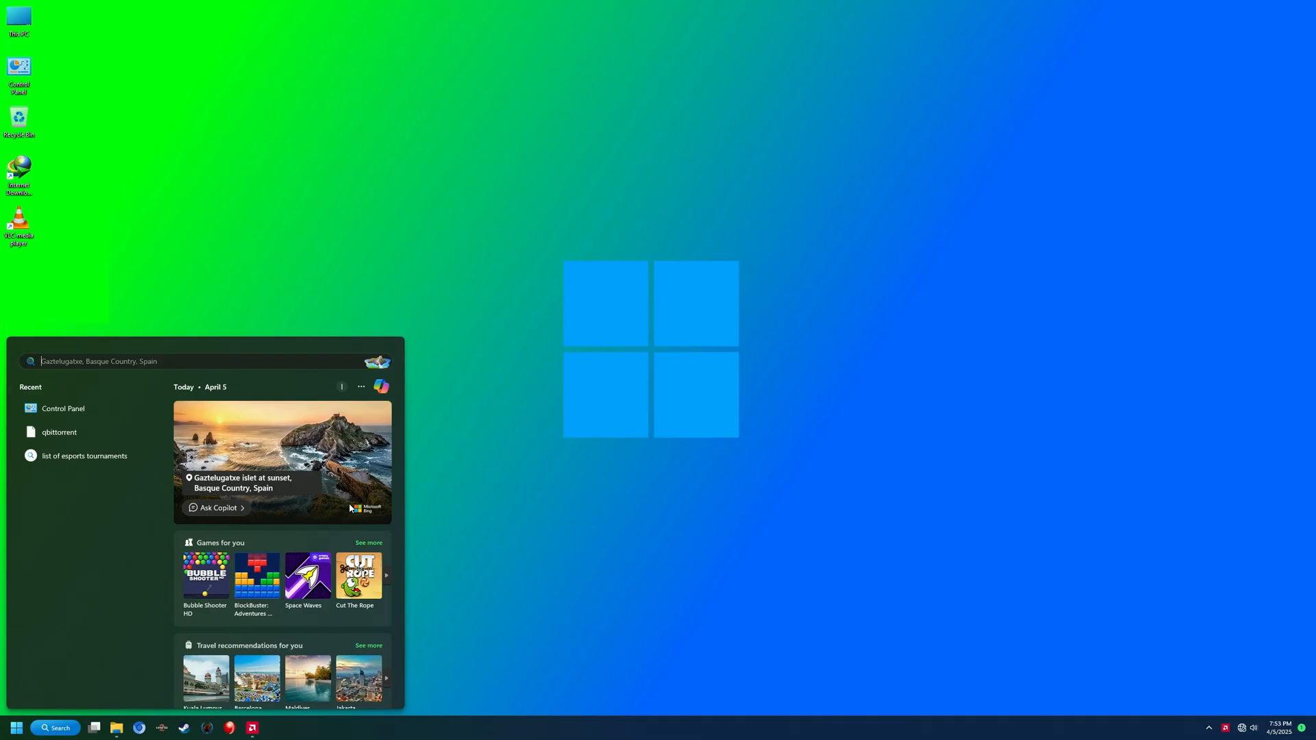
type("g")
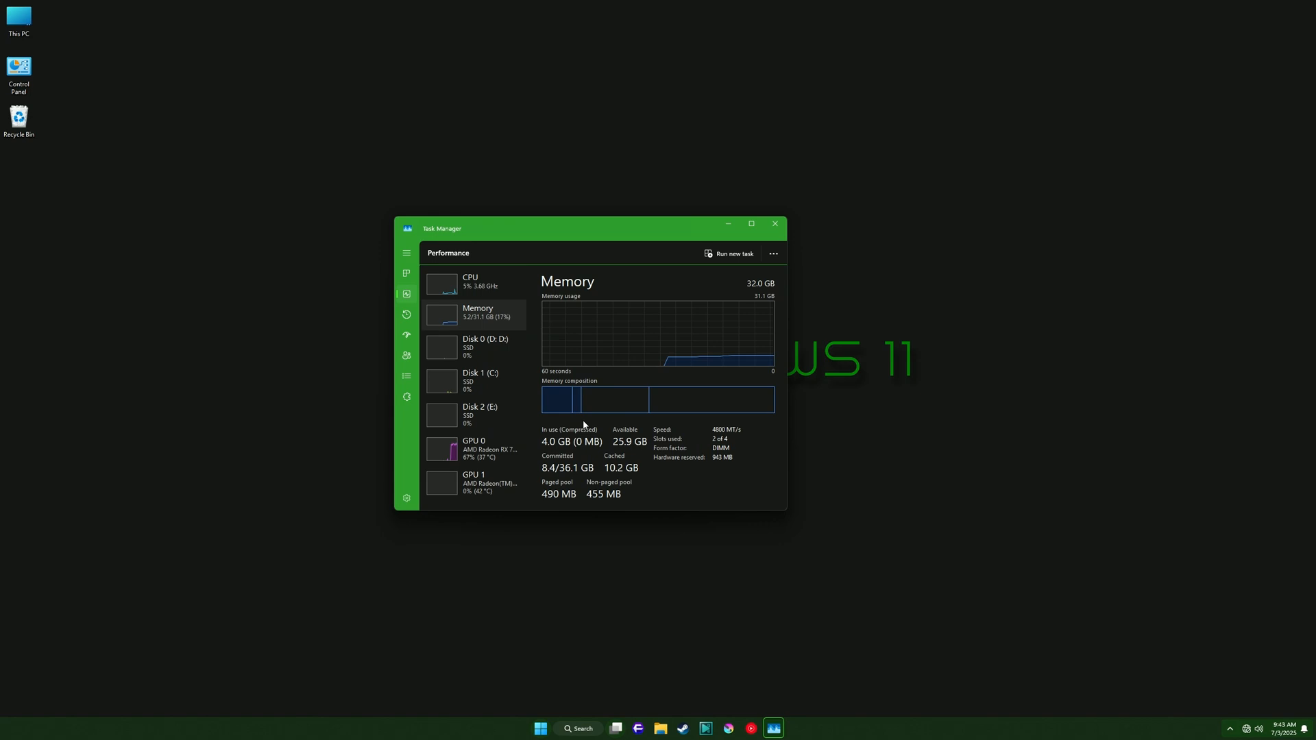
mouse_move(624, 346)
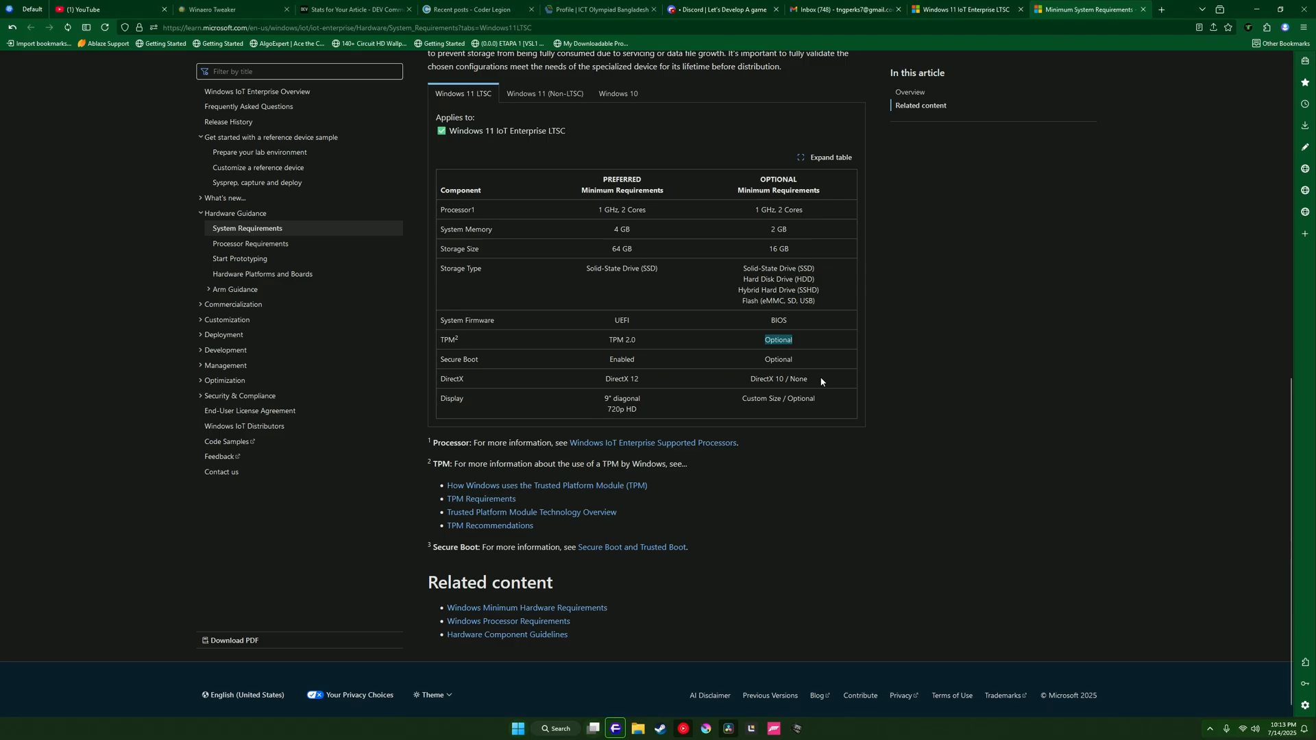
mouse_move(829, 333)
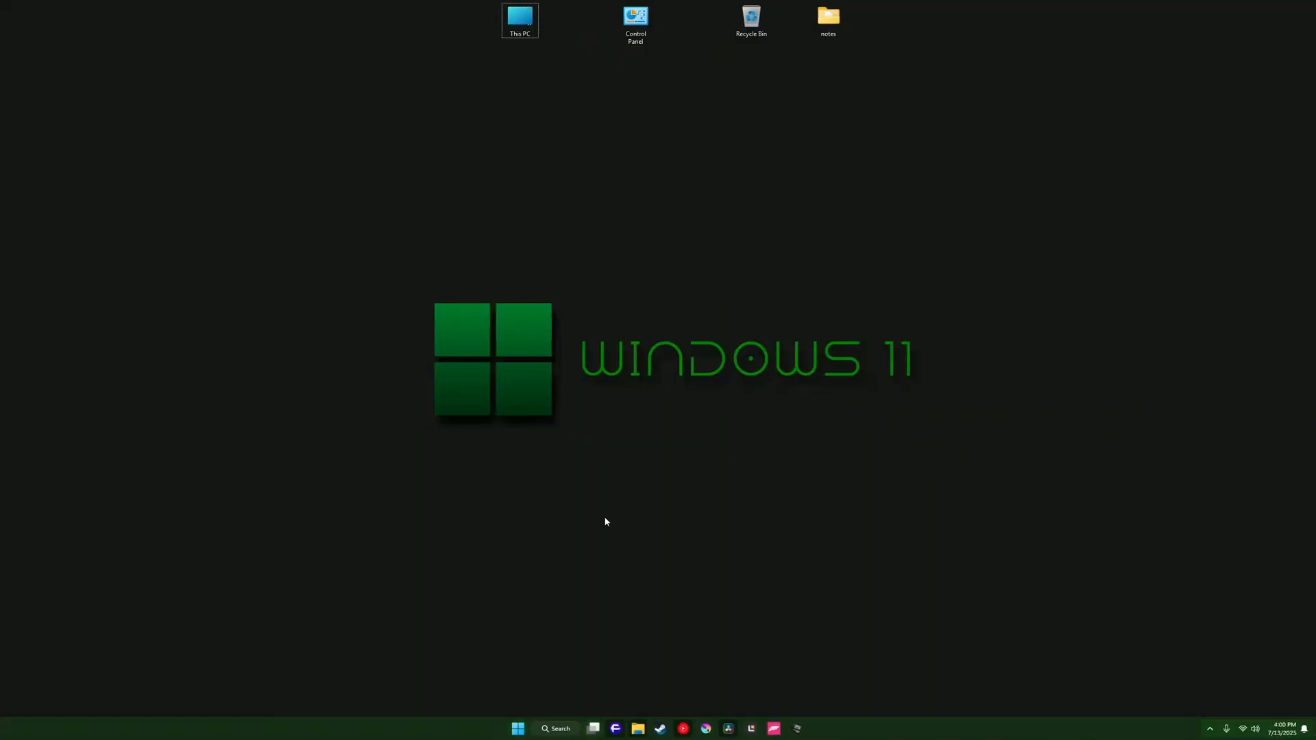
Search Windows for 'clac', then 'paint', then 'storee' to check for built-in apps.
left_click(556, 728)
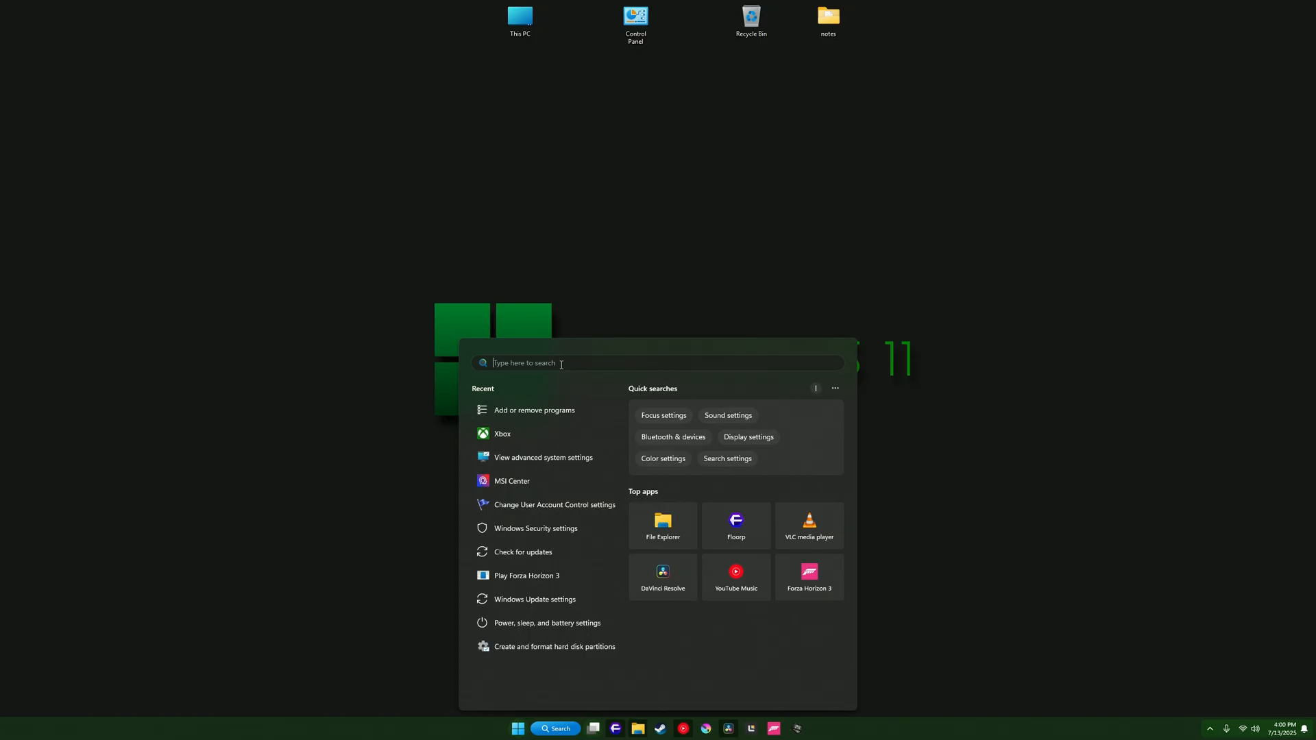
type("claculat")
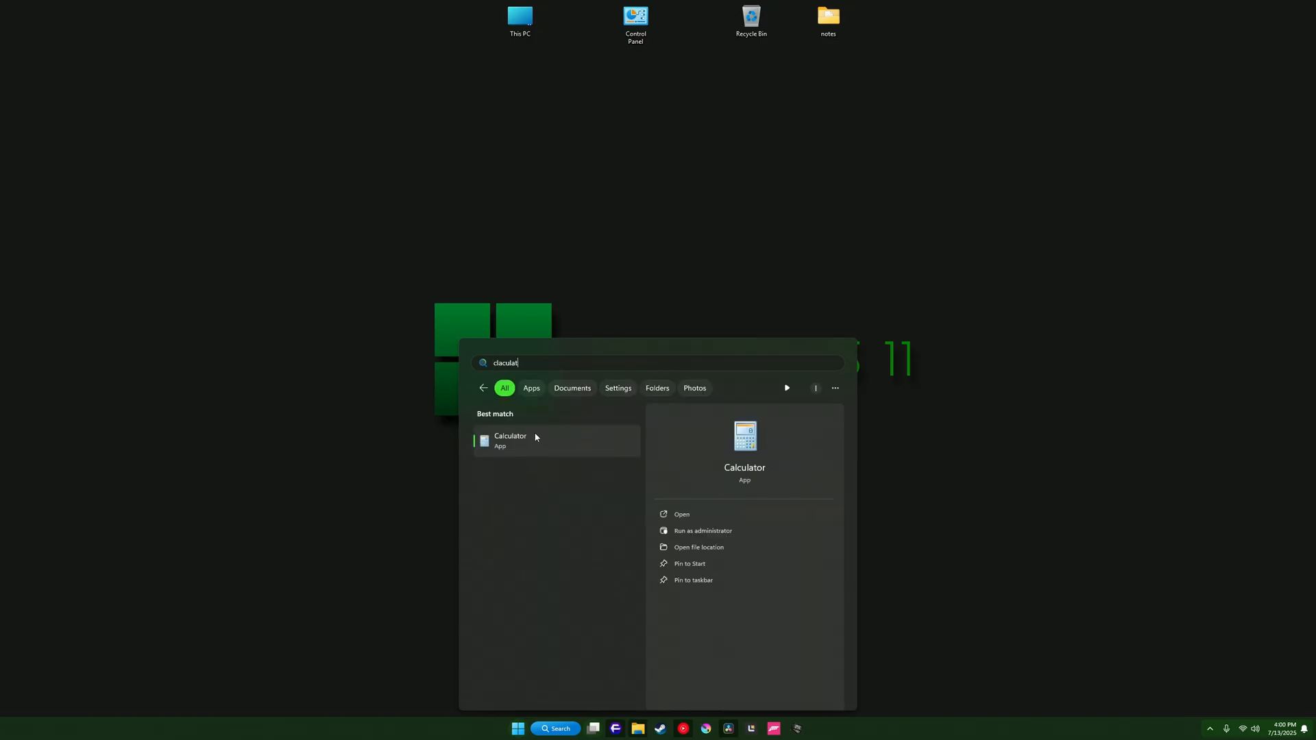
key("ctrl+a")
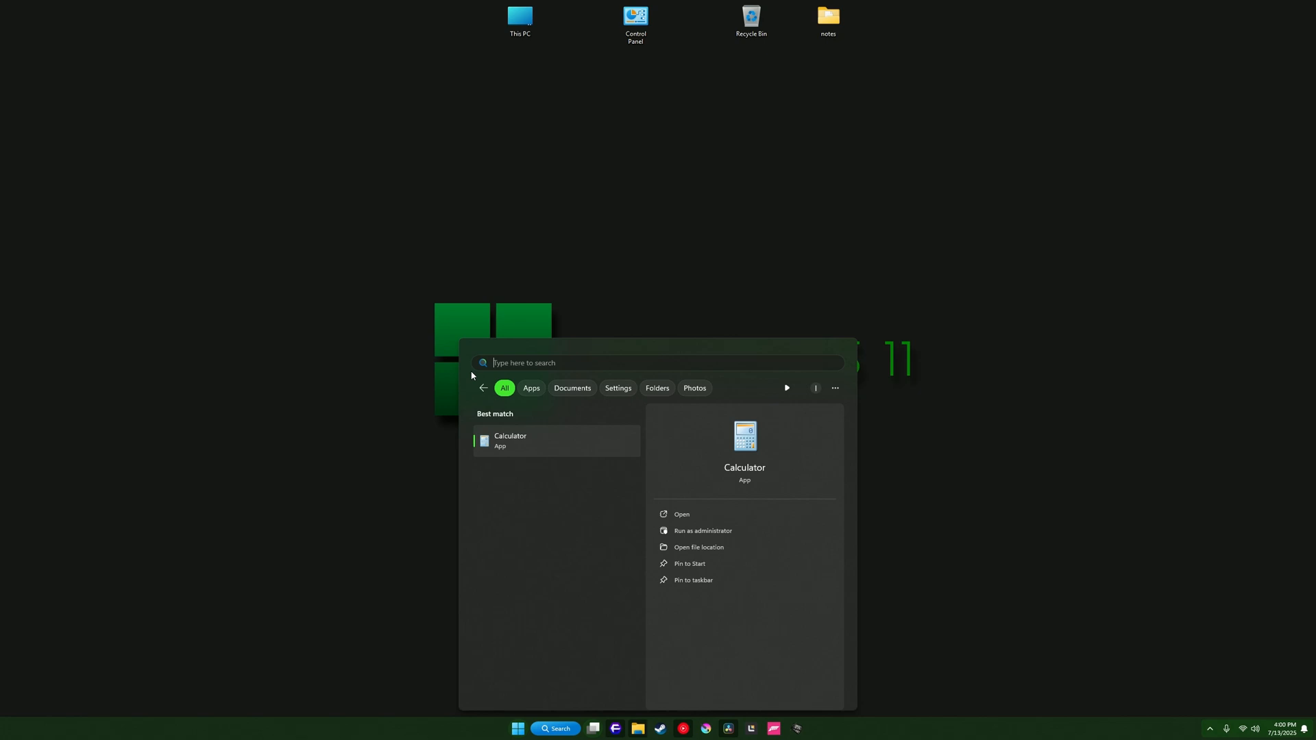
type("paint")
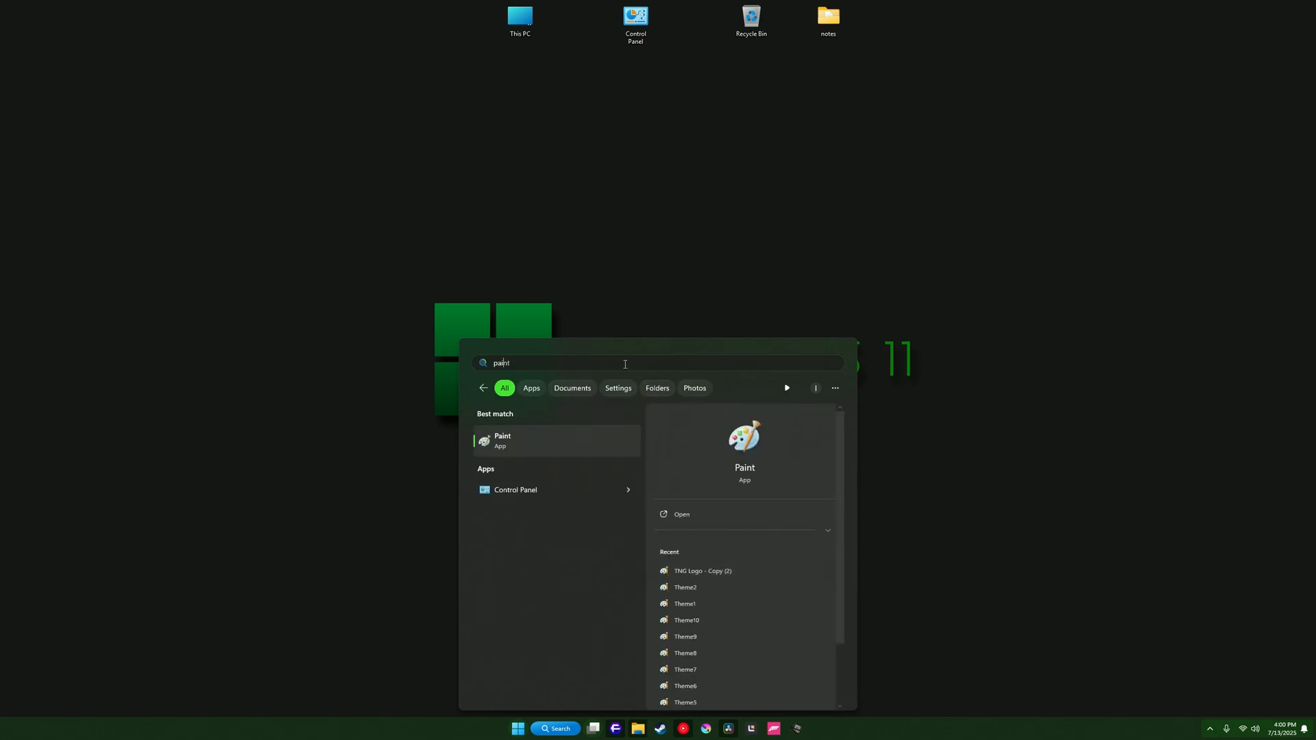
type("storee")
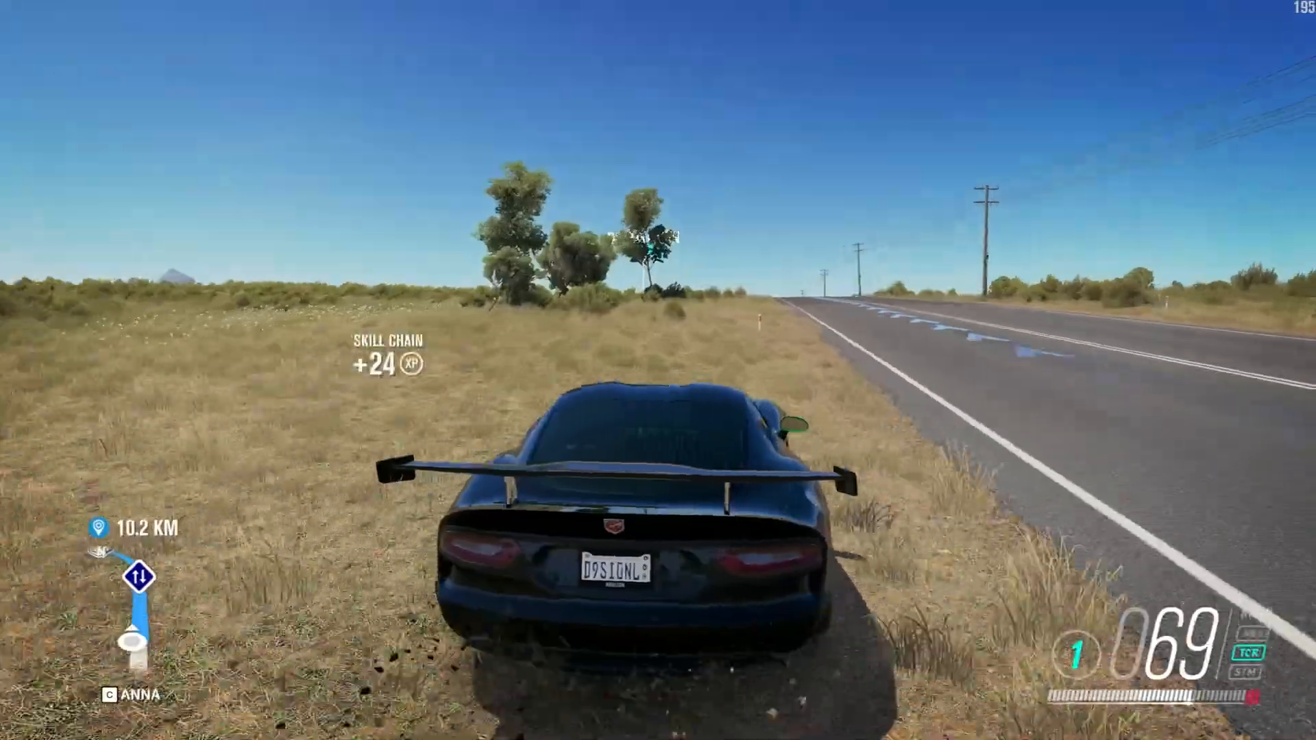
Drive the Viper off the highway onto the grassy roadside in Forza Horizon 3.
key("w")
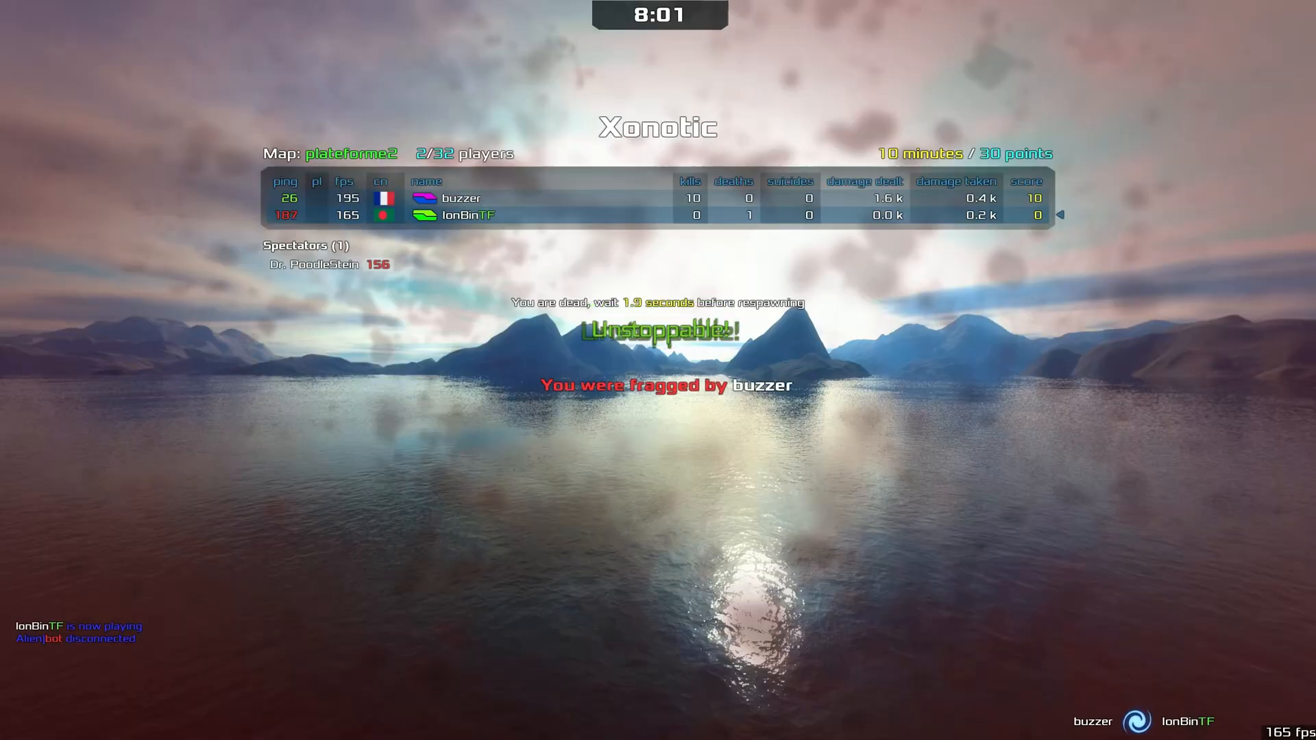
From Start and the account menu, bring up Quick Settings showing Bluetooth is off.
left_click(528, 728)
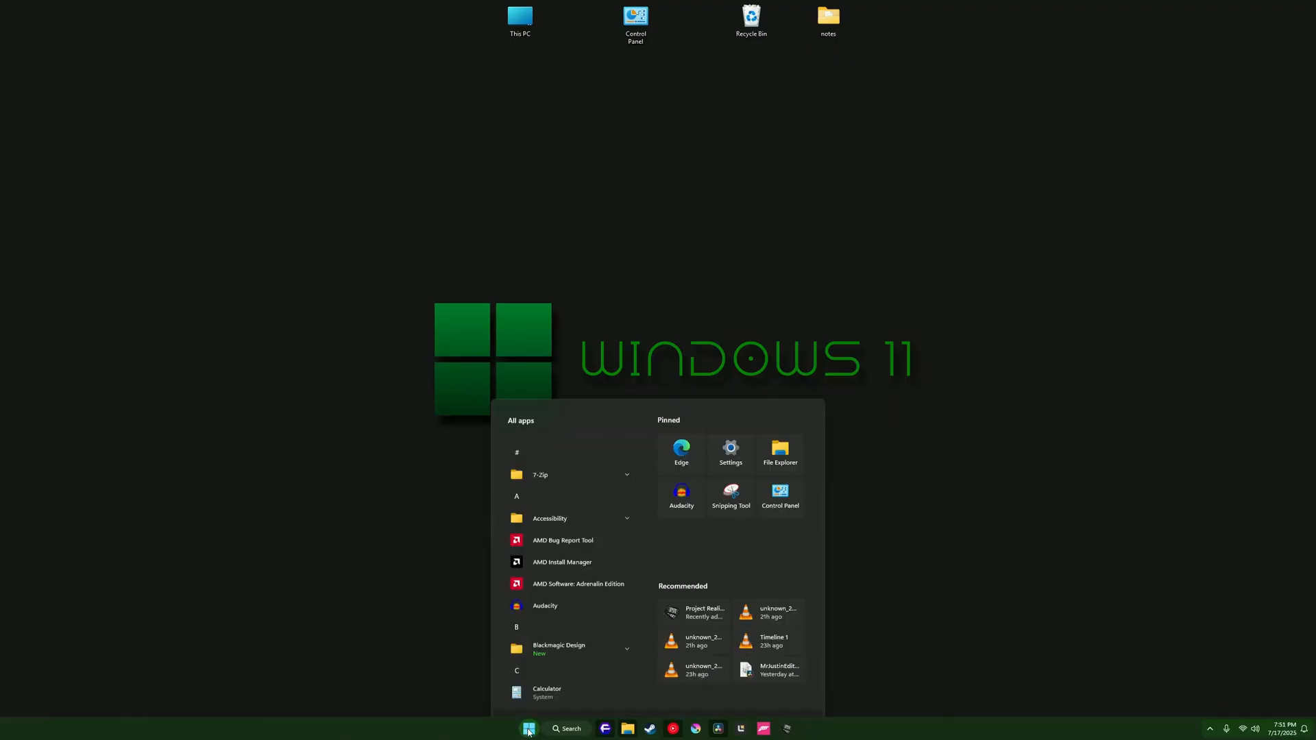
left_click(546, 695)
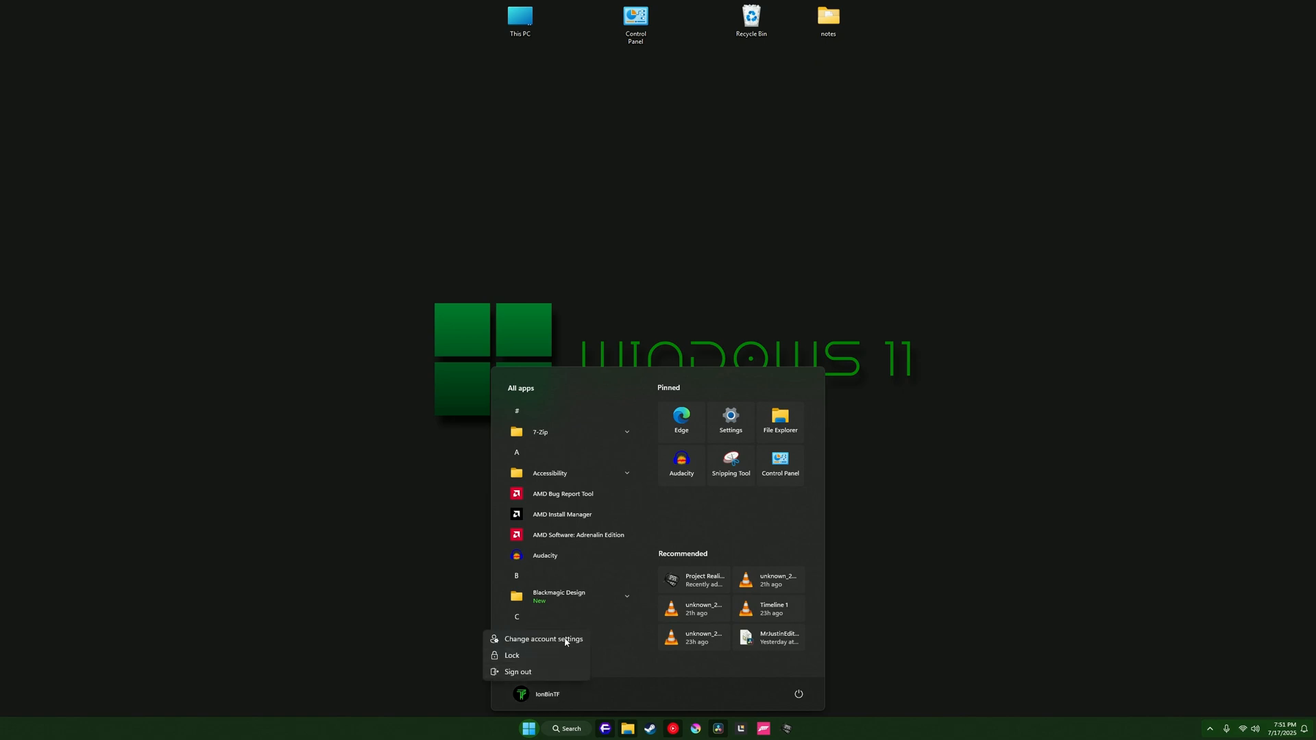
left_click(542, 638)
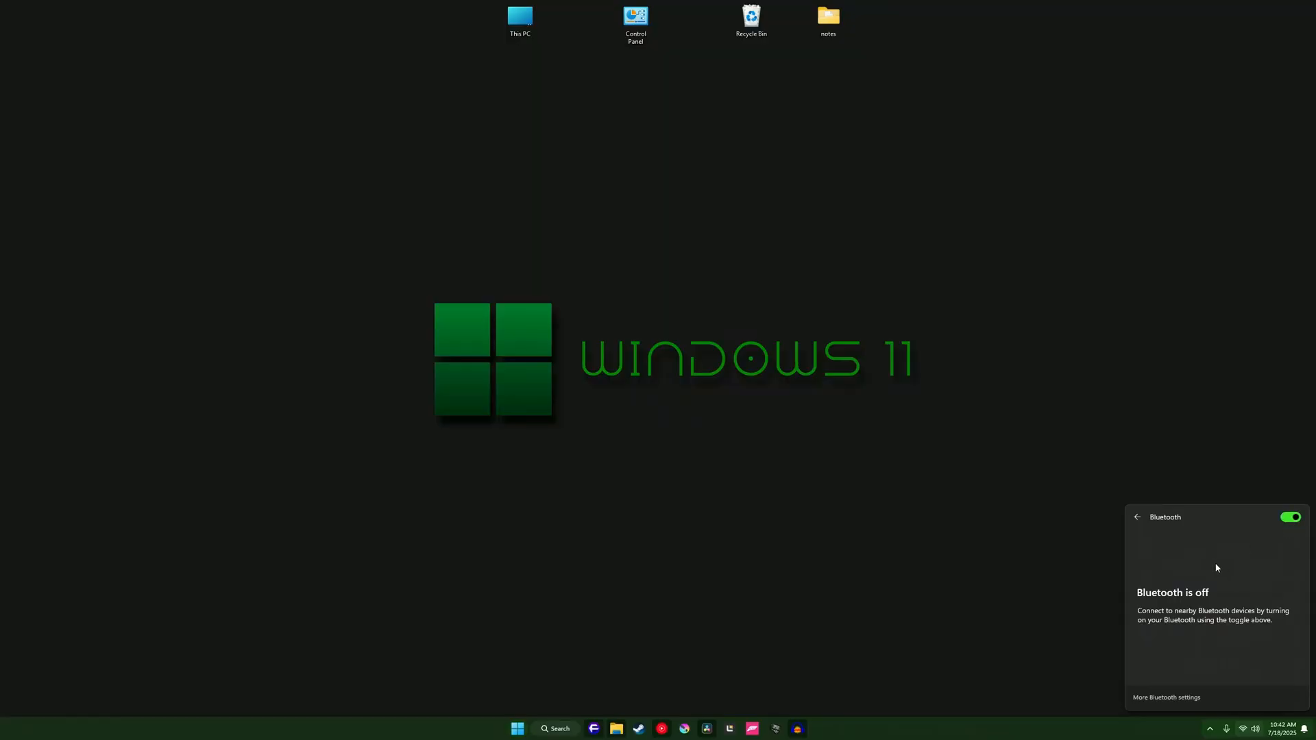
Dismiss Quick Settings and bring up the taskbar Search panel with recent items.
left_click(797, 727)
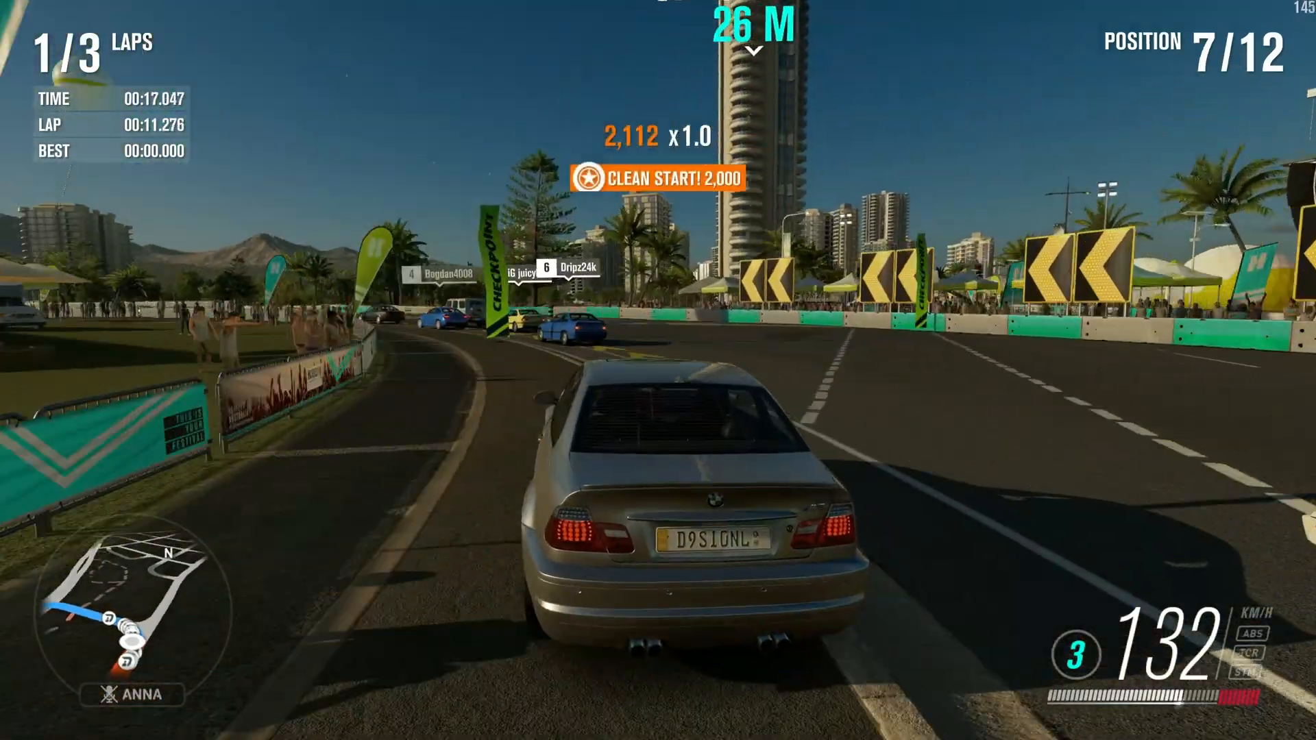
left_click(554, 728)
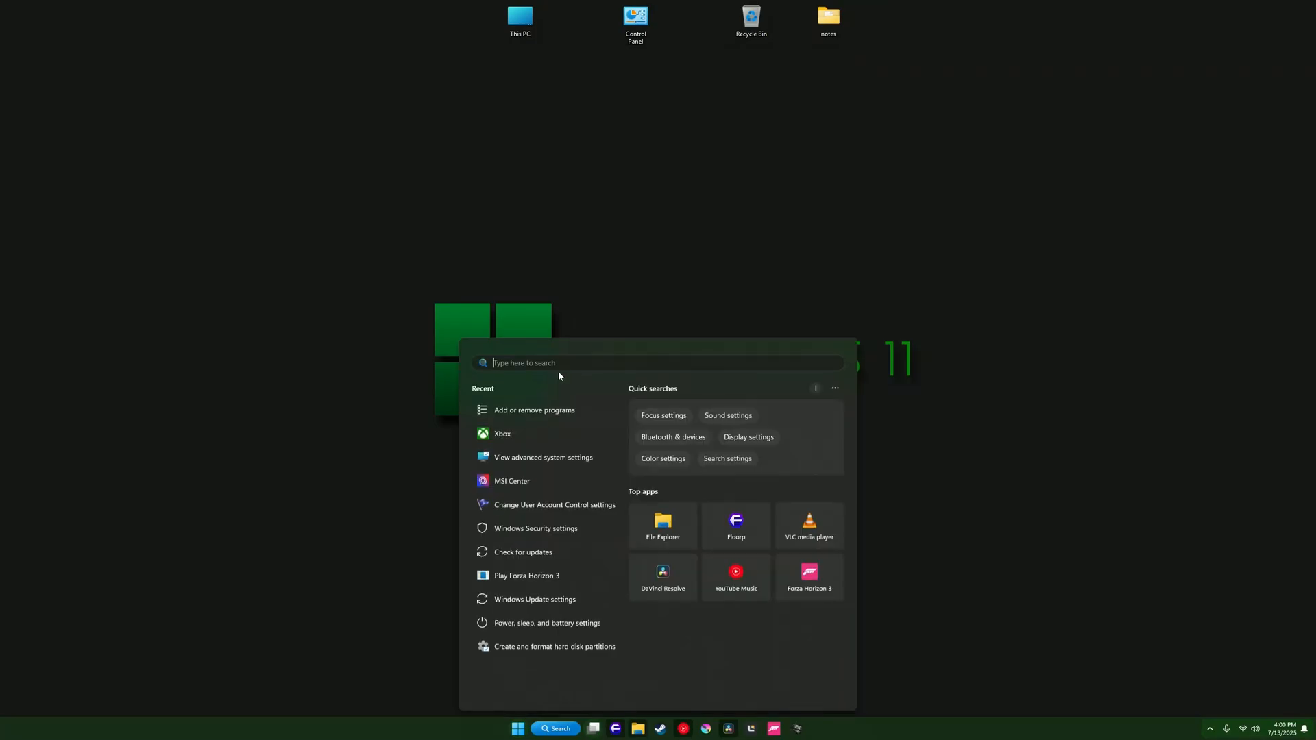
Search 'windows update settings', review the Windows Update page's security updates, then close Settings.
type("cla")
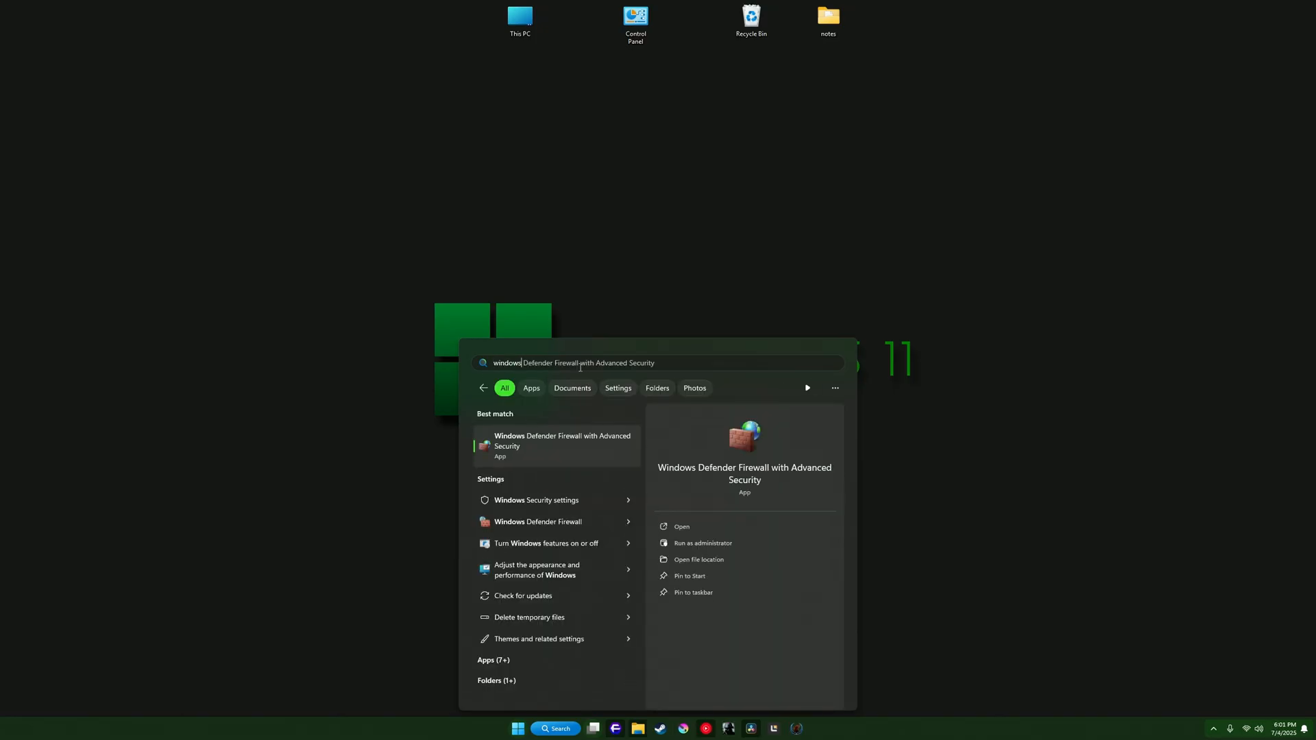
type("windows update settings")
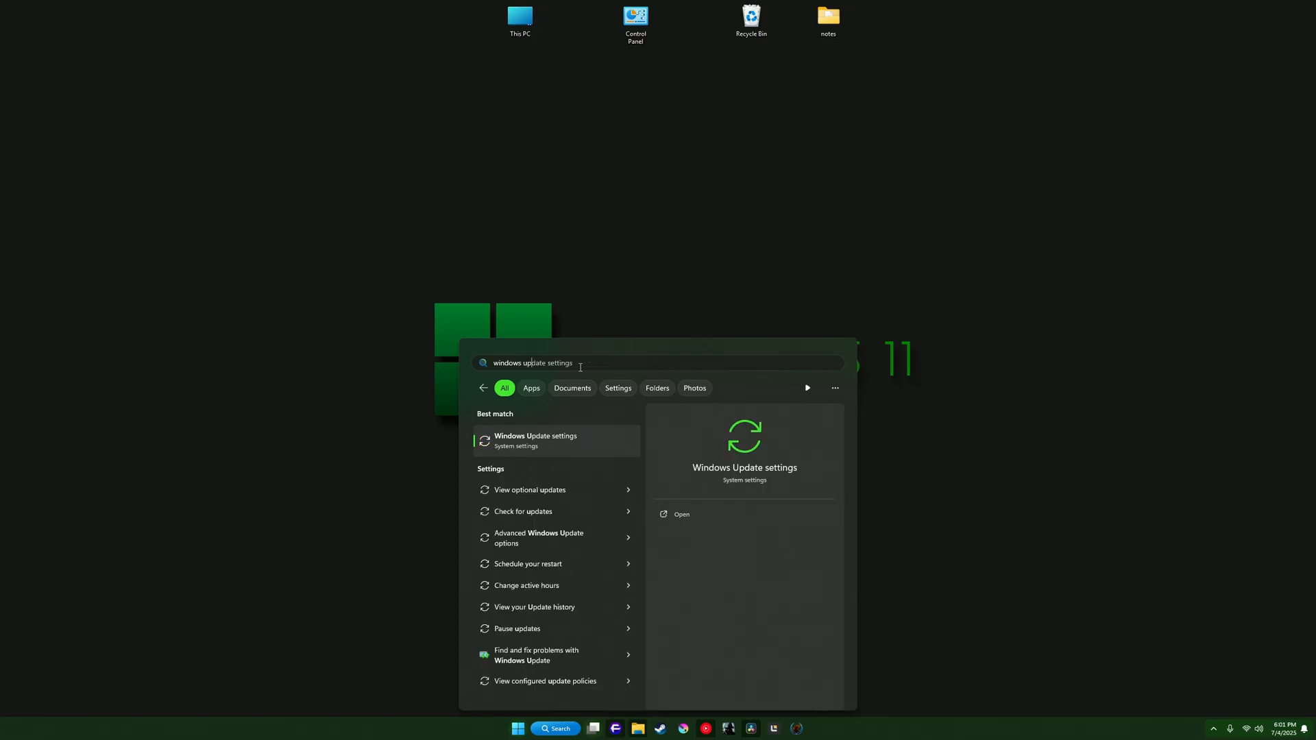
left_click(535, 439)
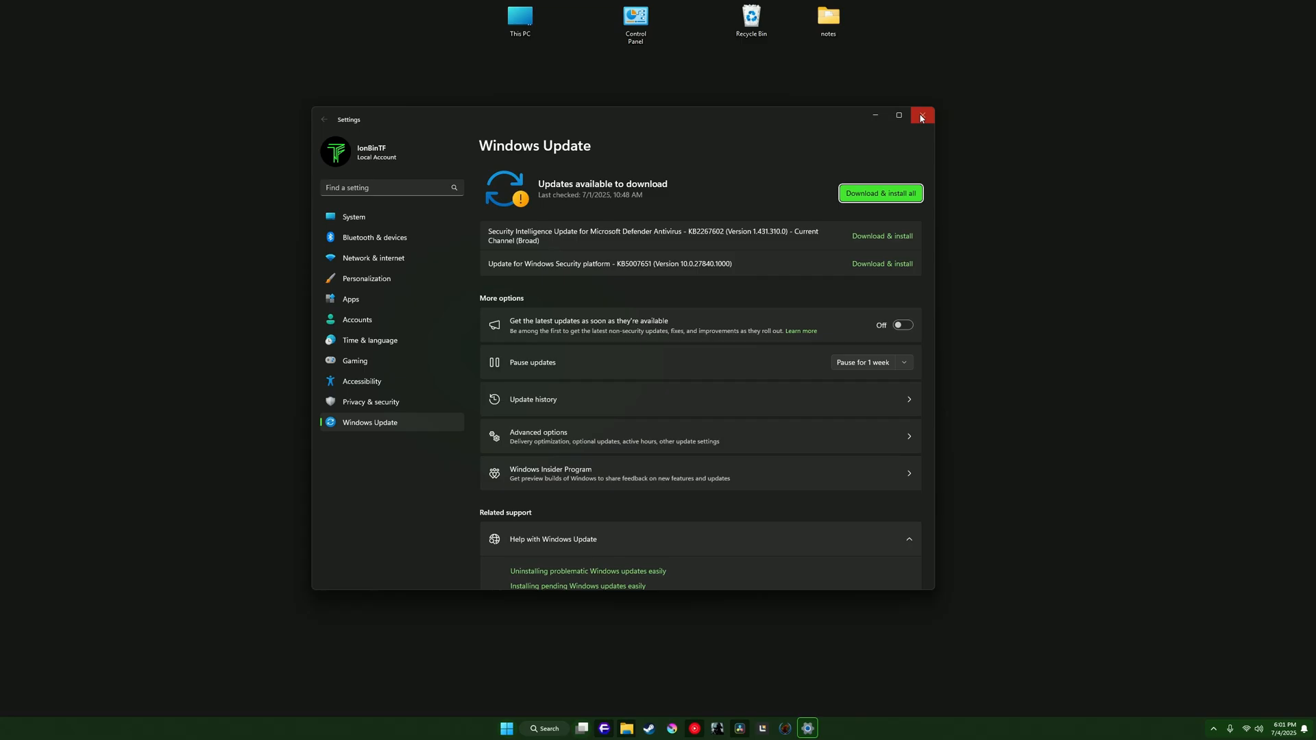
left_click(921, 115)
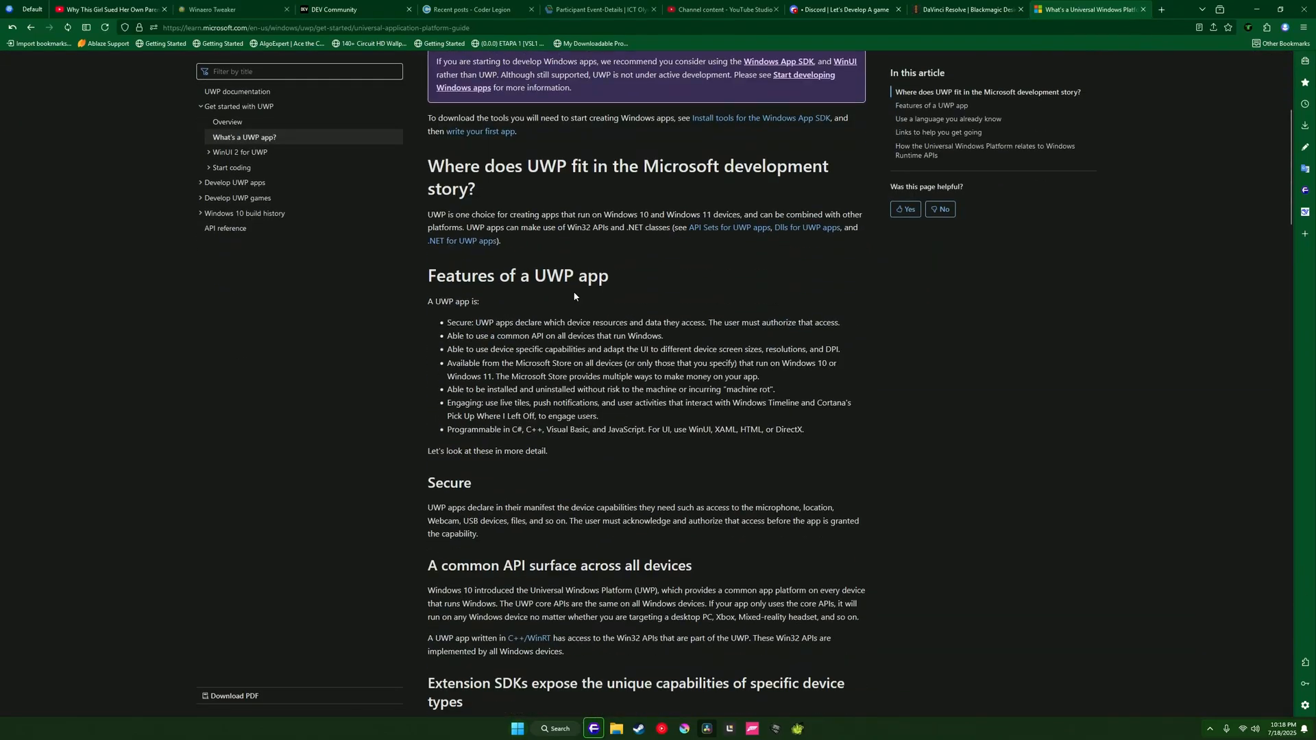
scroll("down", 3)
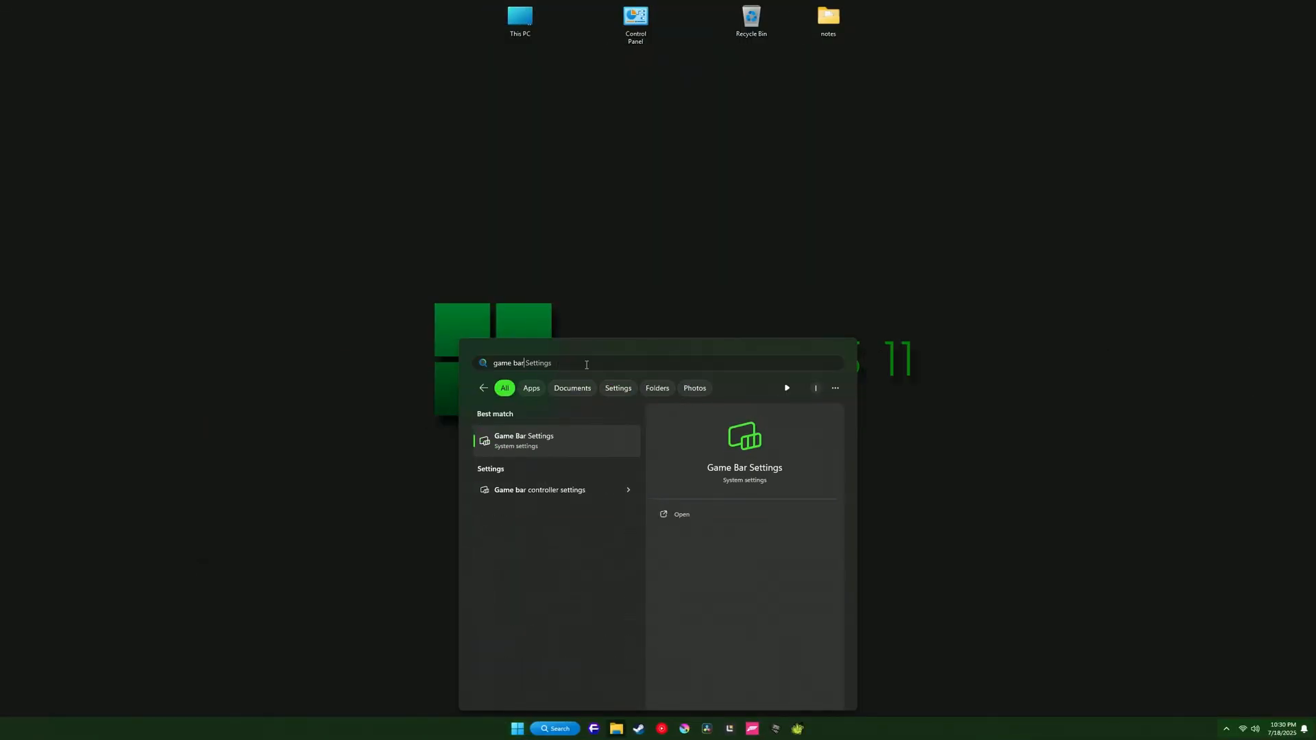
Choose the Game Bar Settings best match to show the Gaming > Game Bar page.
left_click(523, 440)
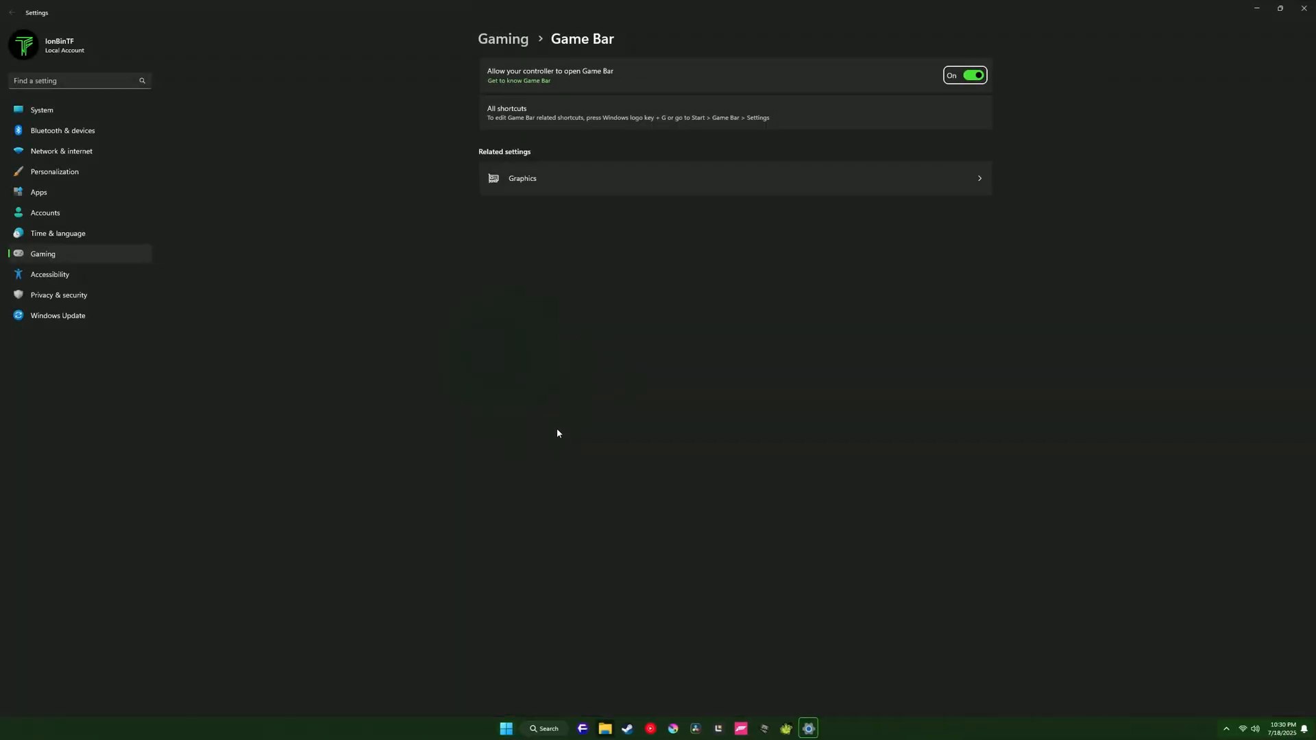
mouse_move(710, 160)
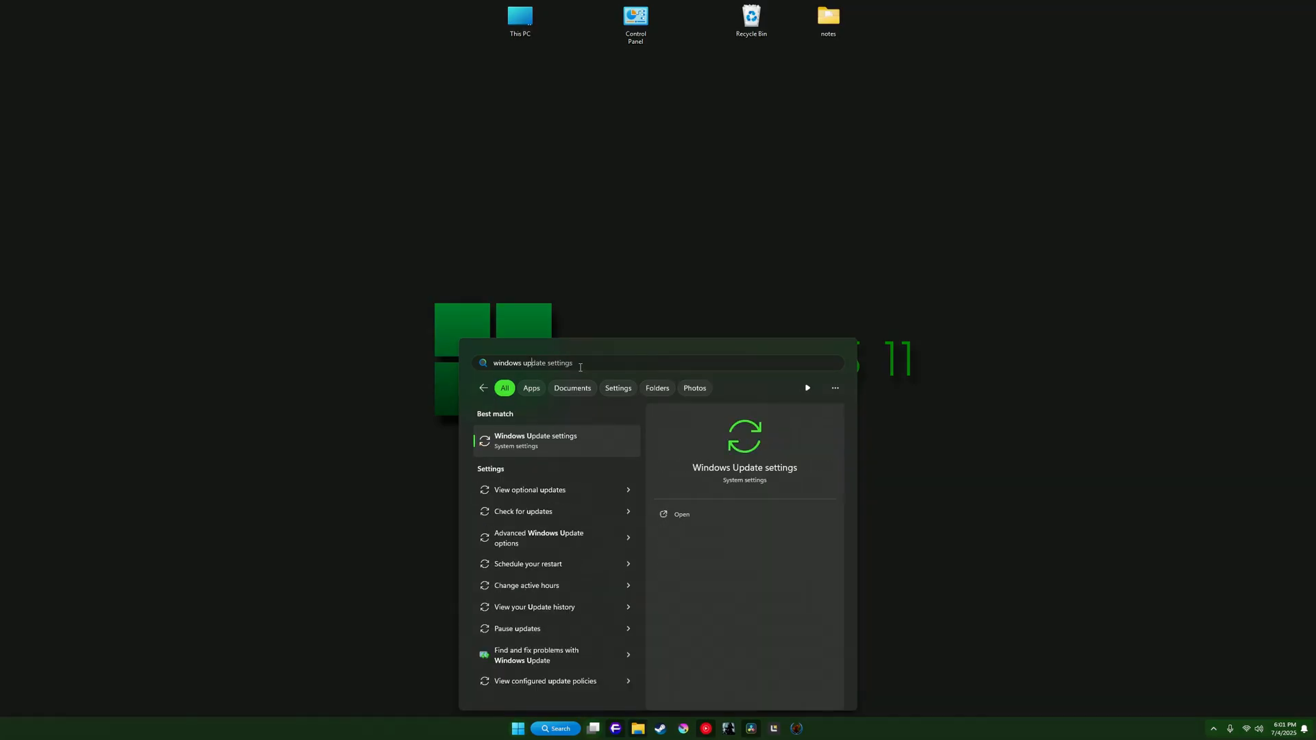
Search 'windows update settings' again, view the pending downloads, then close Settings to reveal File Explorer.
left_click(535, 440)
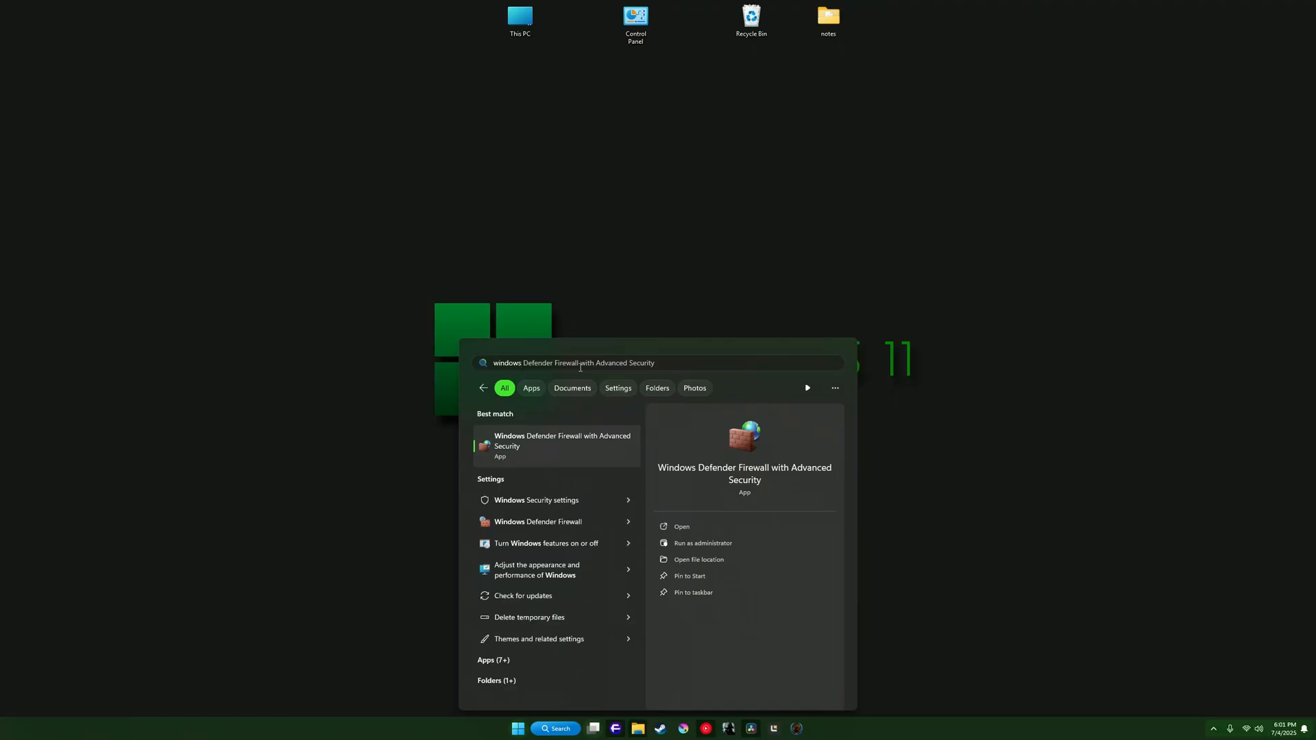
type("windows update settings")
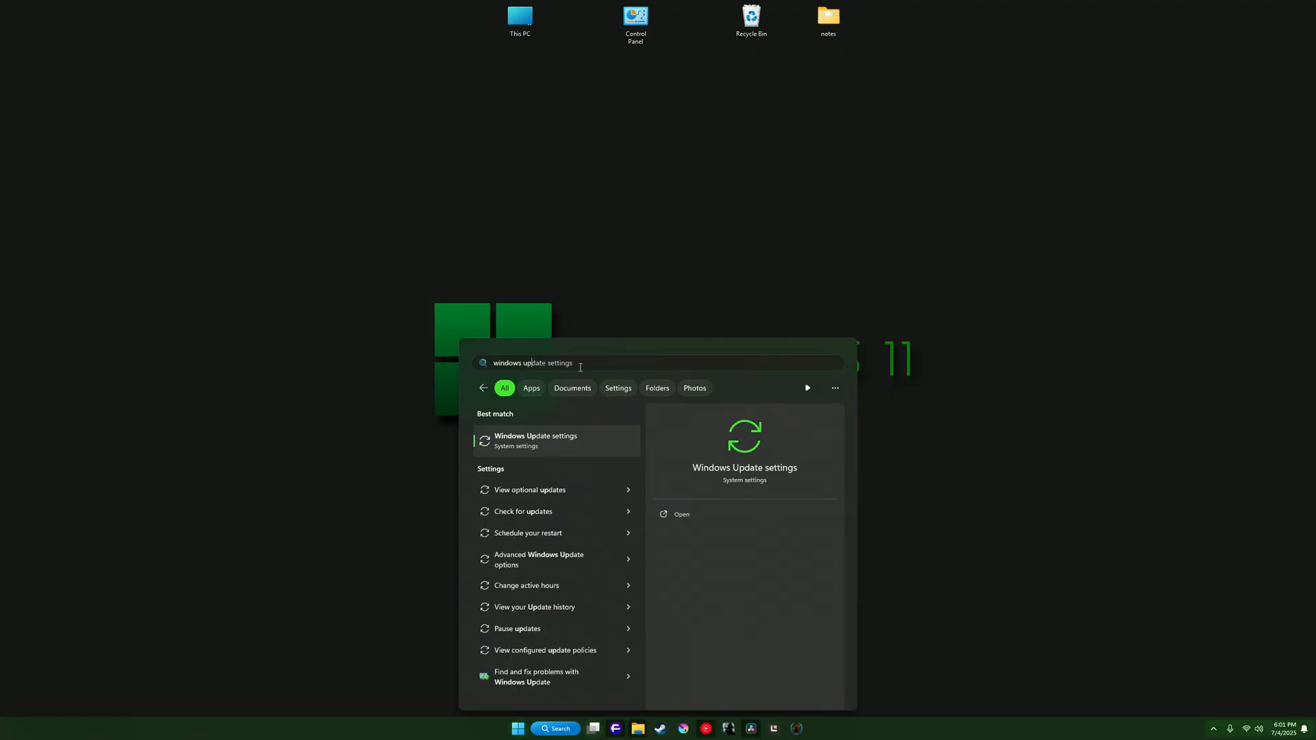
left_click(536, 439)
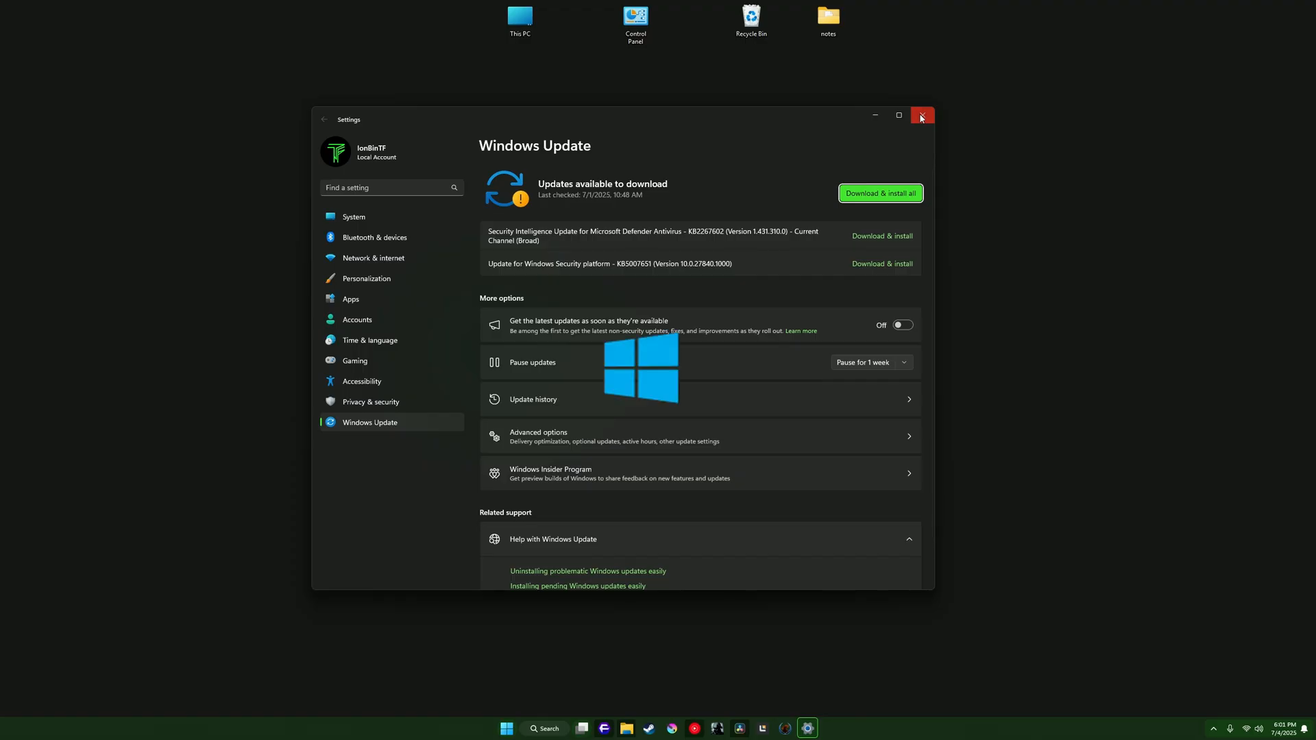
left_click(921, 115)
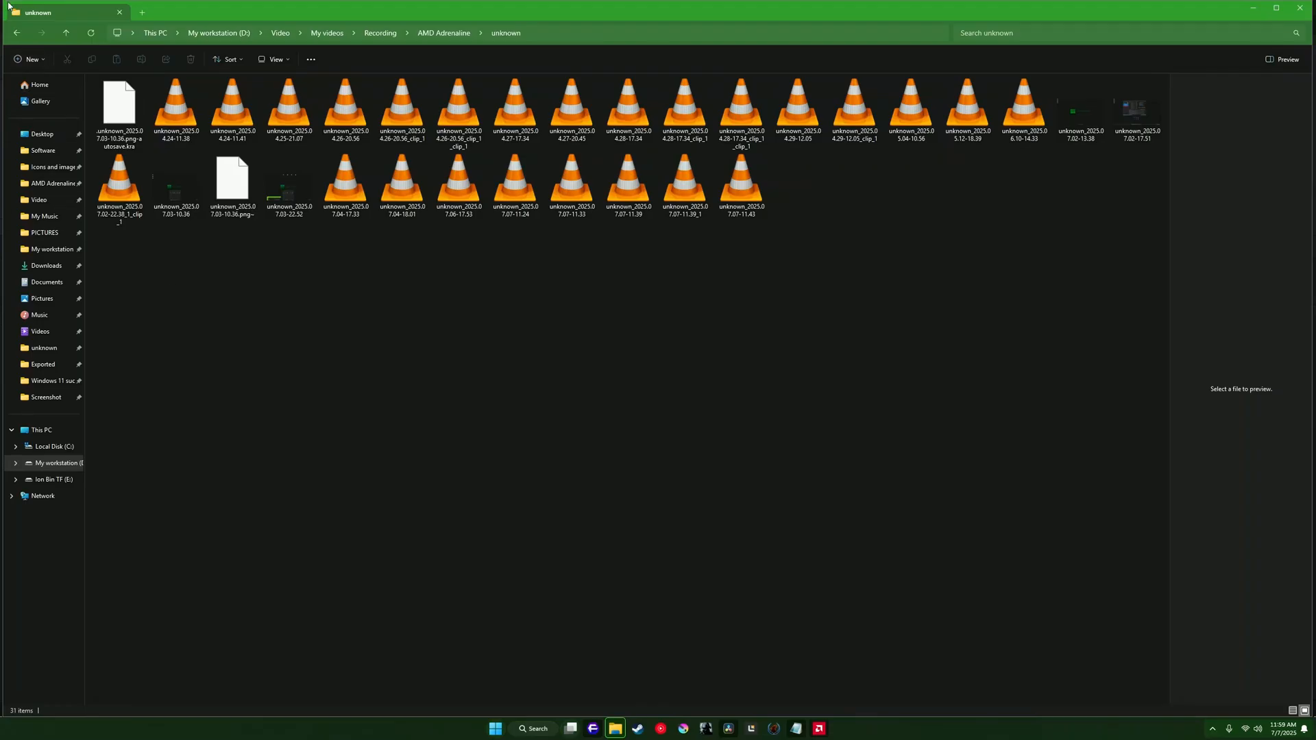